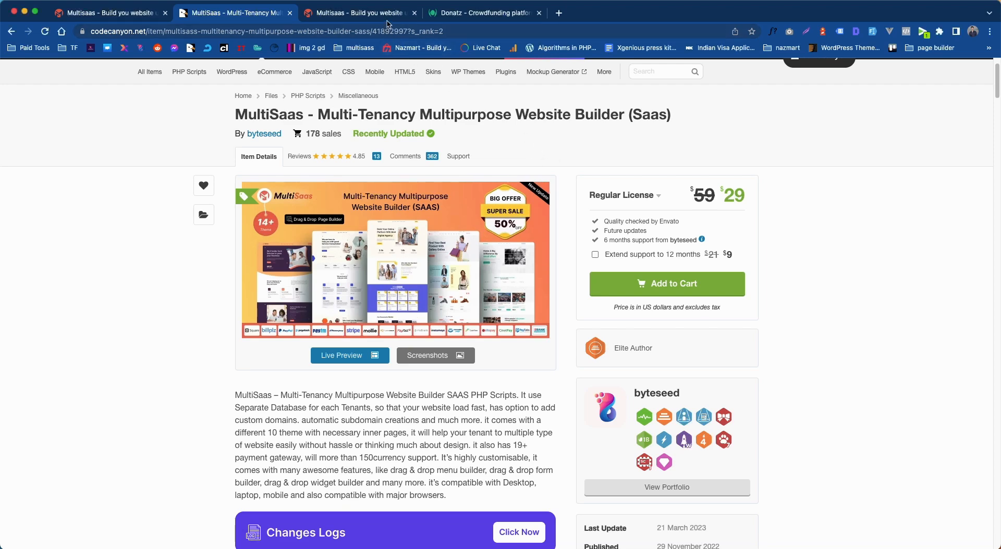
# Preview the Donatz theme from the landing page and check its donation.multipurposesass.com address
pyautogui.click(360, 12)
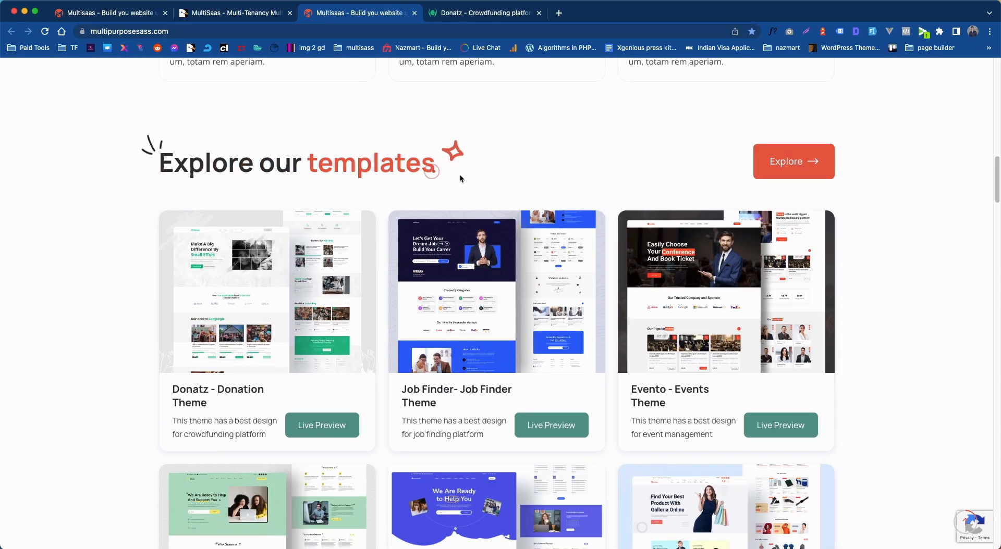
pyautogui.moveTo(312, 390)
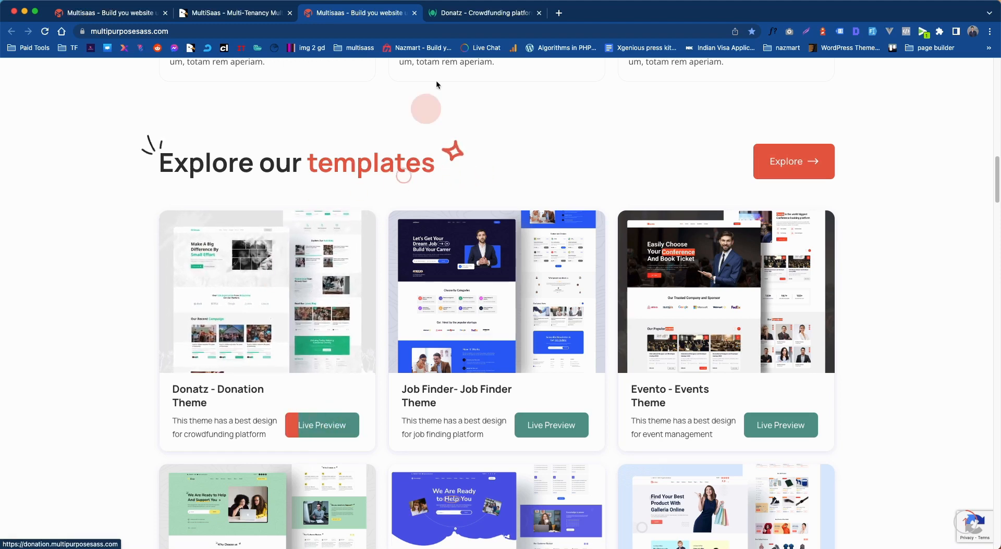
pyautogui.click(321, 425)
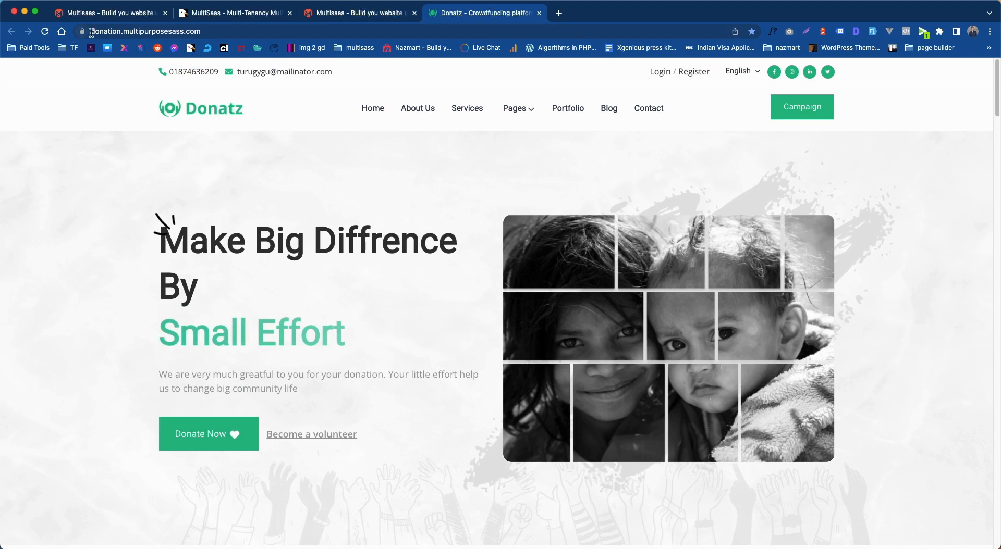
pyautogui.click(144, 30)
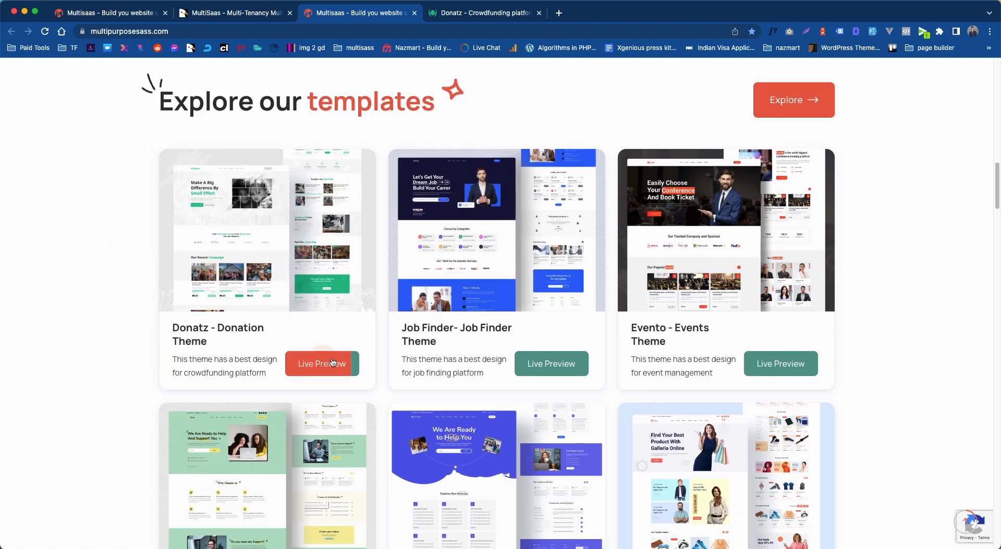
pyautogui.moveTo(524, 98)
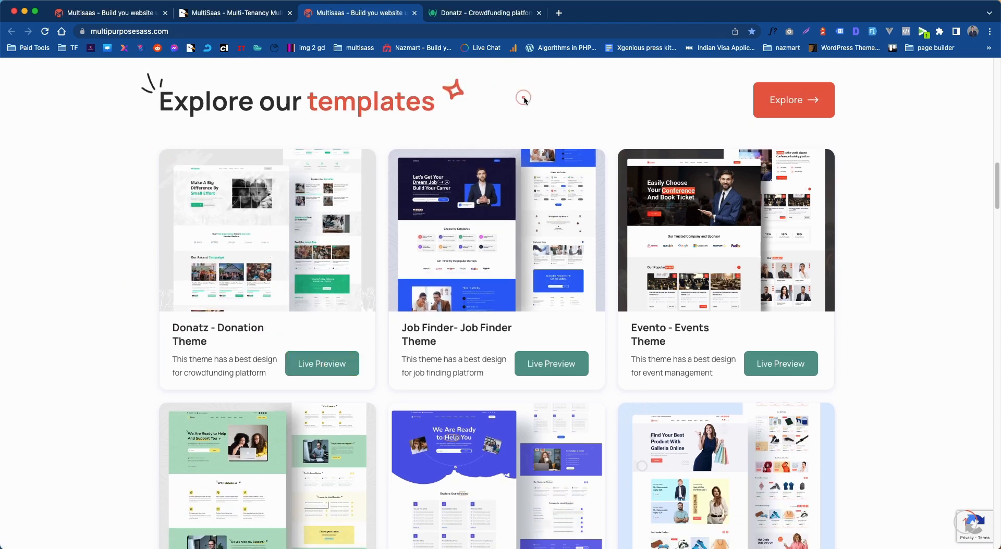
pyautogui.moveTo(543, 95)
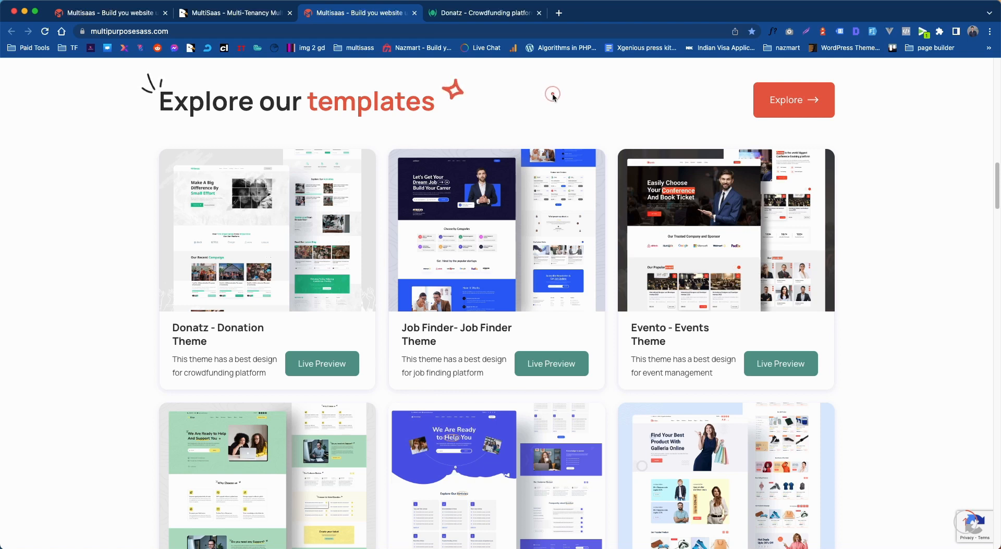
pyautogui.moveTo(649, 99)
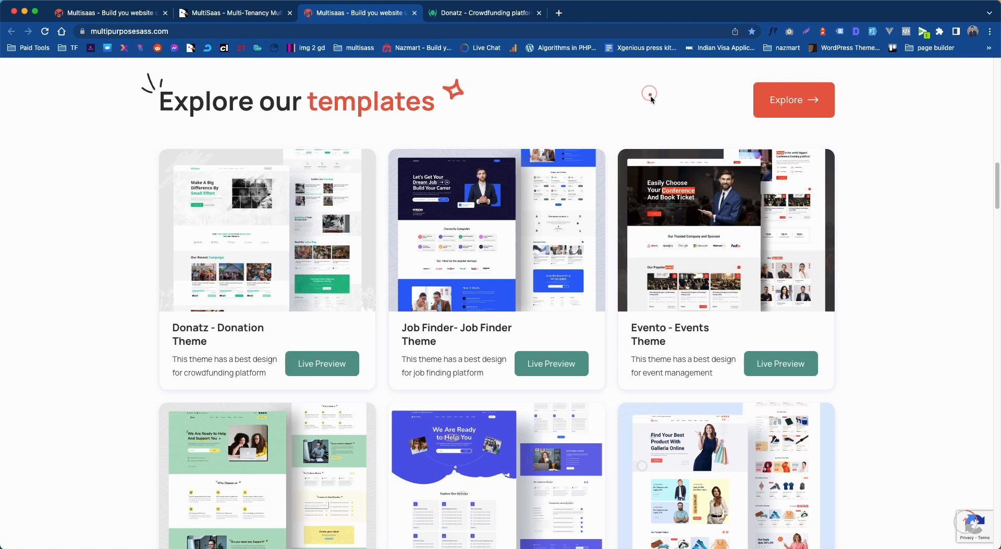
pyautogui.moveTo(496, 234)
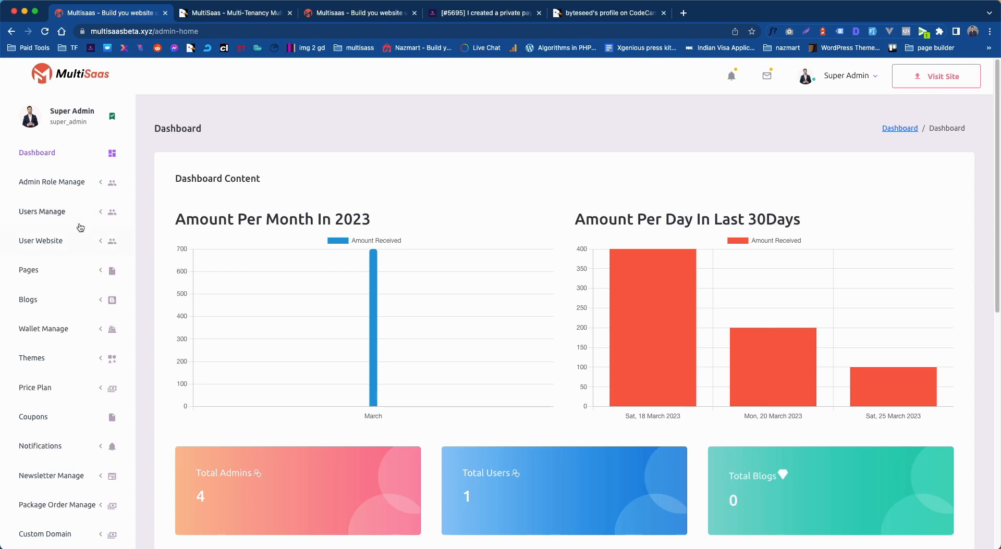
# Open the All Tenants list under Users Manage in the admin sidebar
pyautogui.click(42, 211)
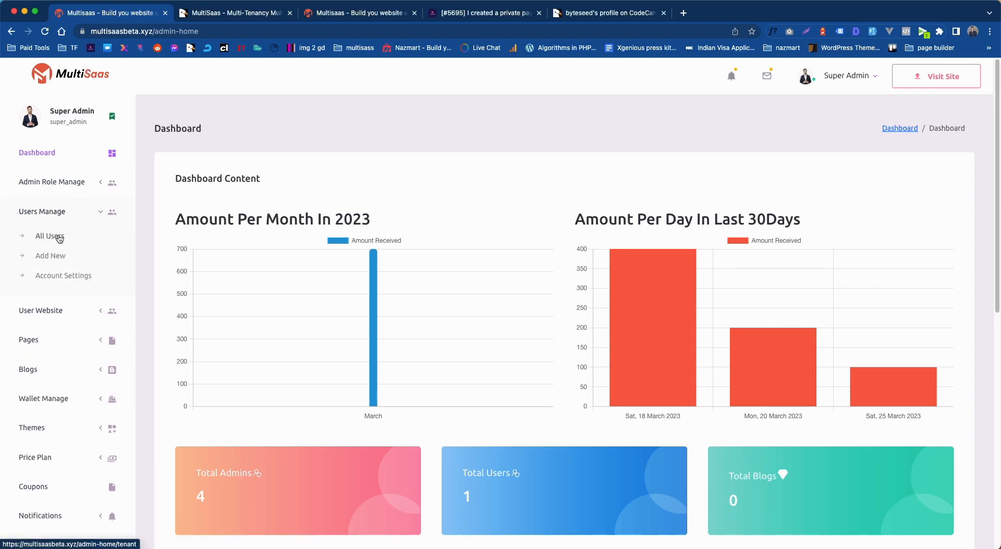
pyautogui.click(49, 236)
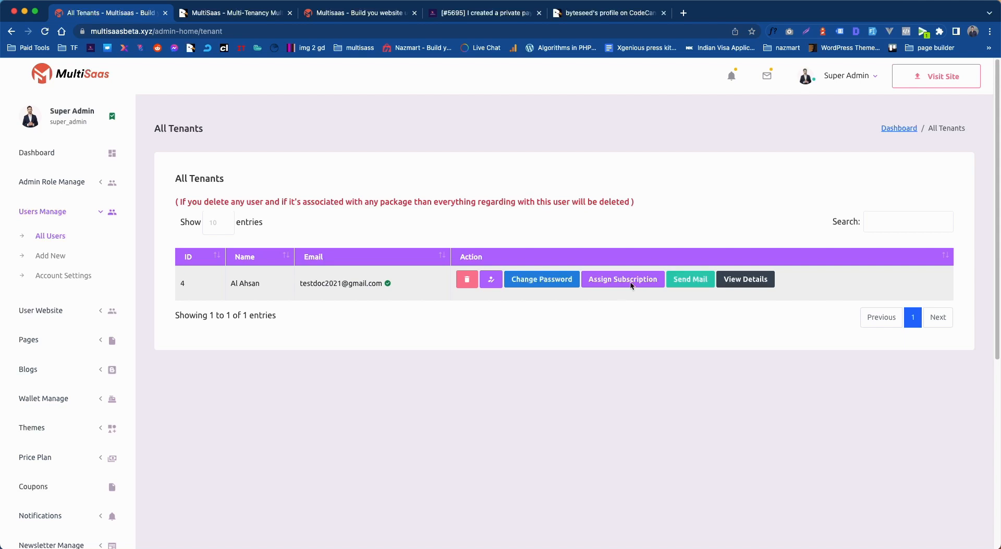
pyautogui.moveTo(624, 296)
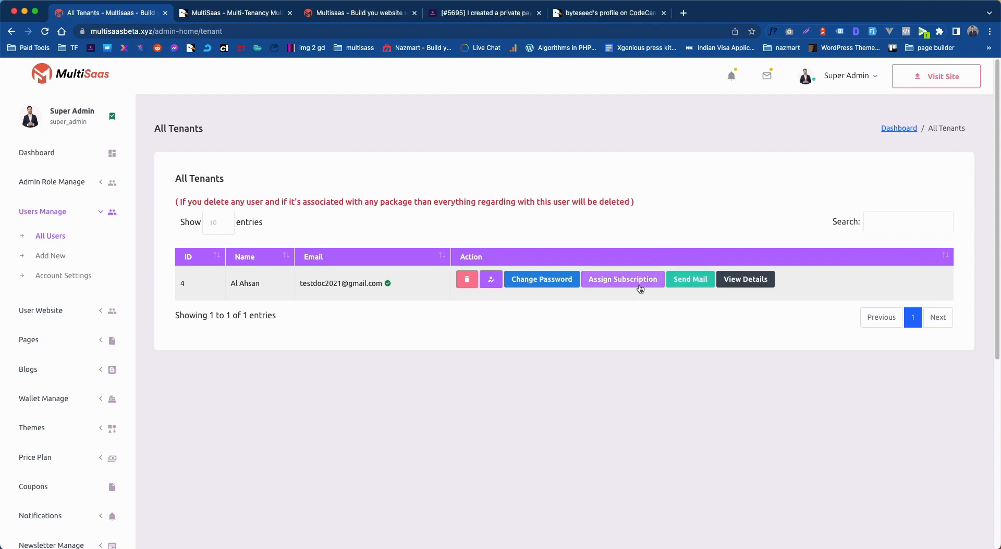
pyautogui.moveTo(623, 307)
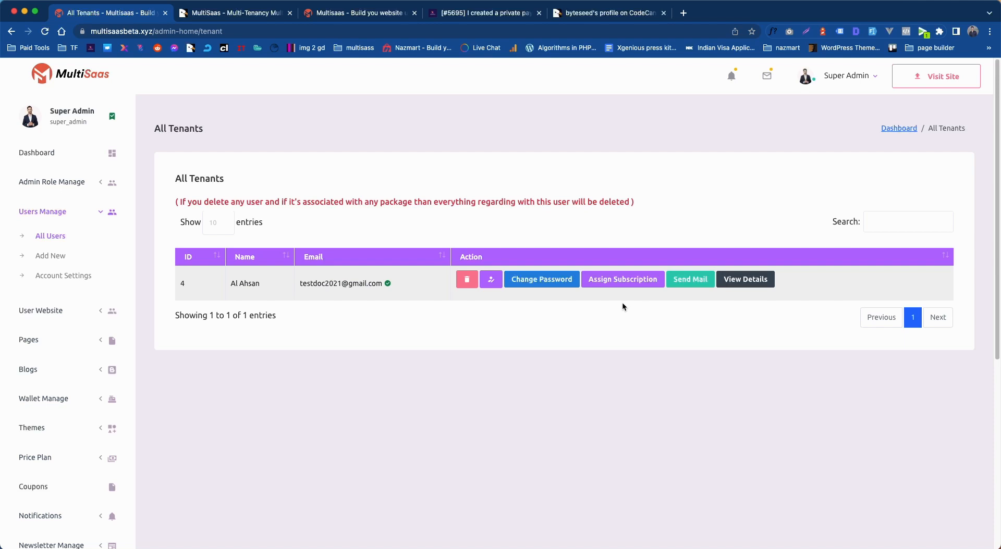
pyautogui.moveTo(640, 300)
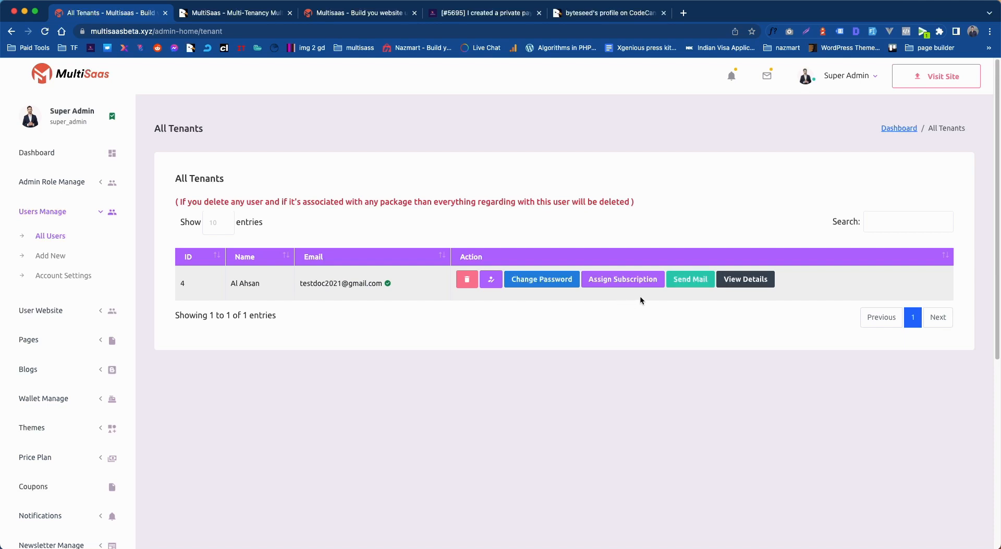
pyautogui.moveTo(154, 240)
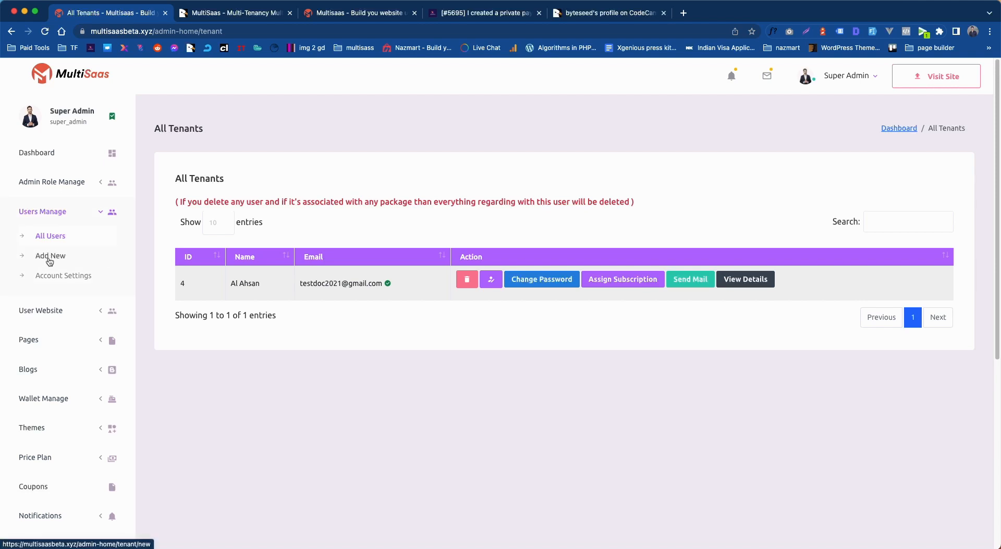
pyautogui.moveTo(697, 169)
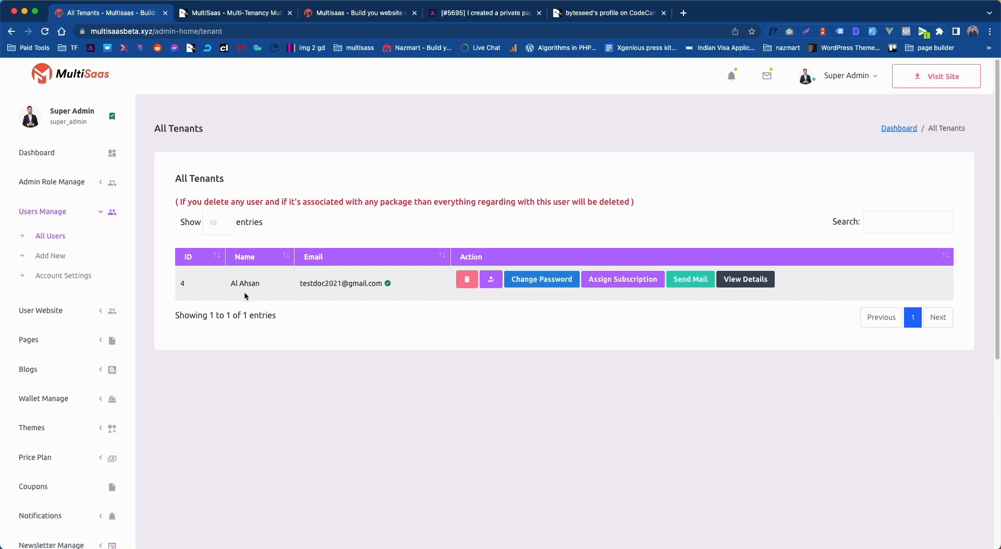
pyautogui.moveTo(708, 168)
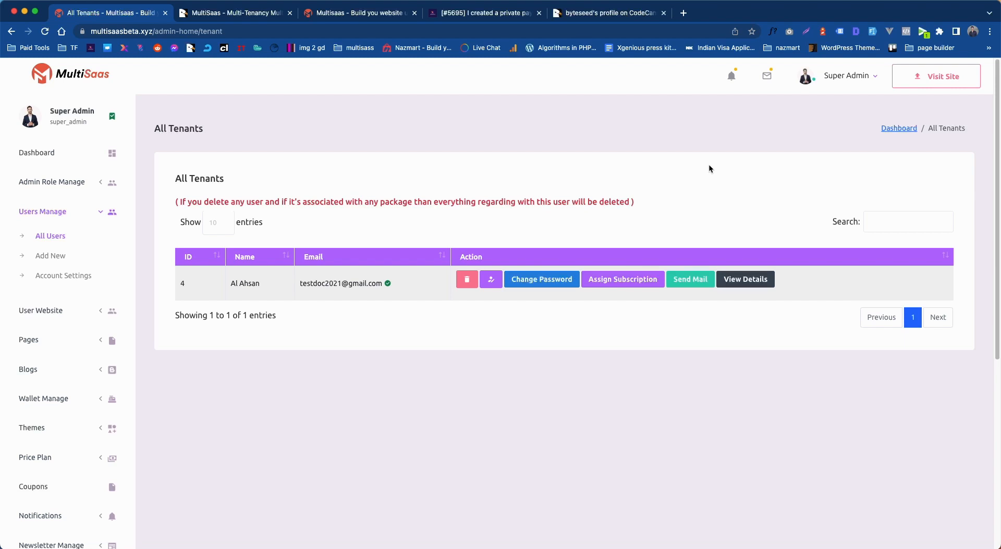
pyautogui.moveTo(614, 303)
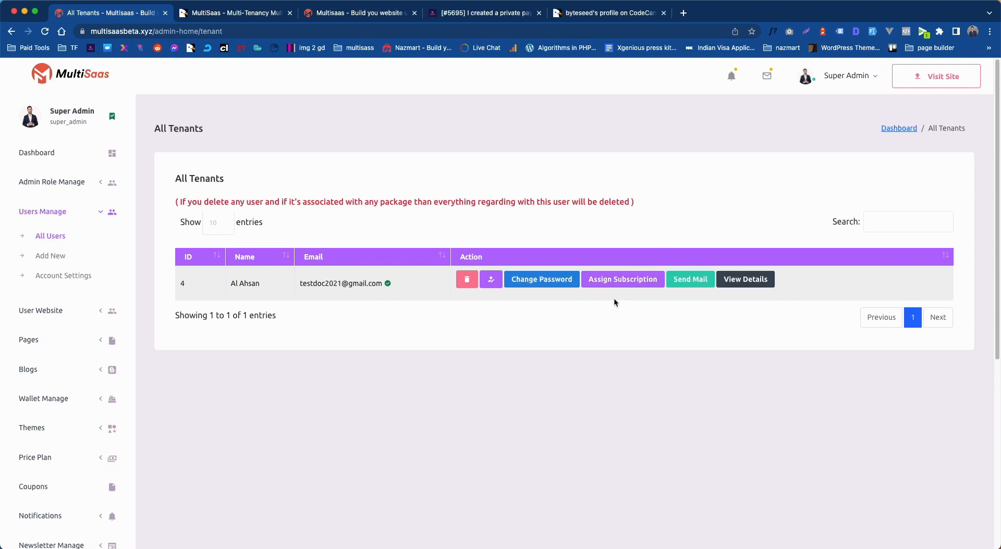
pyautogui.moveTo(622, 279)
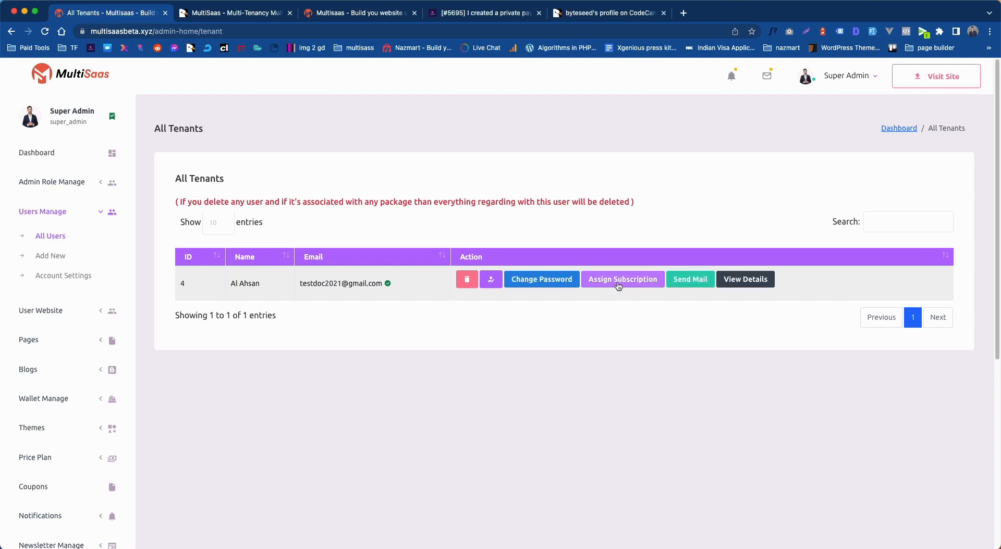
# Assign the Basic Lifetime package with new subdomain 'donation' and the Donatz - Donation Theme
pyautogui.click(621, 278)
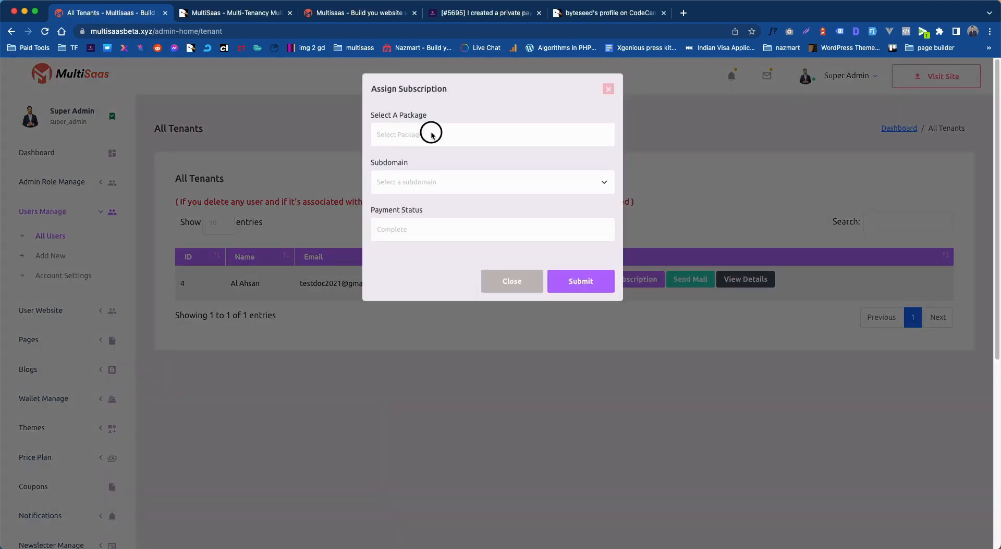
pyautogui.click(491, 134)
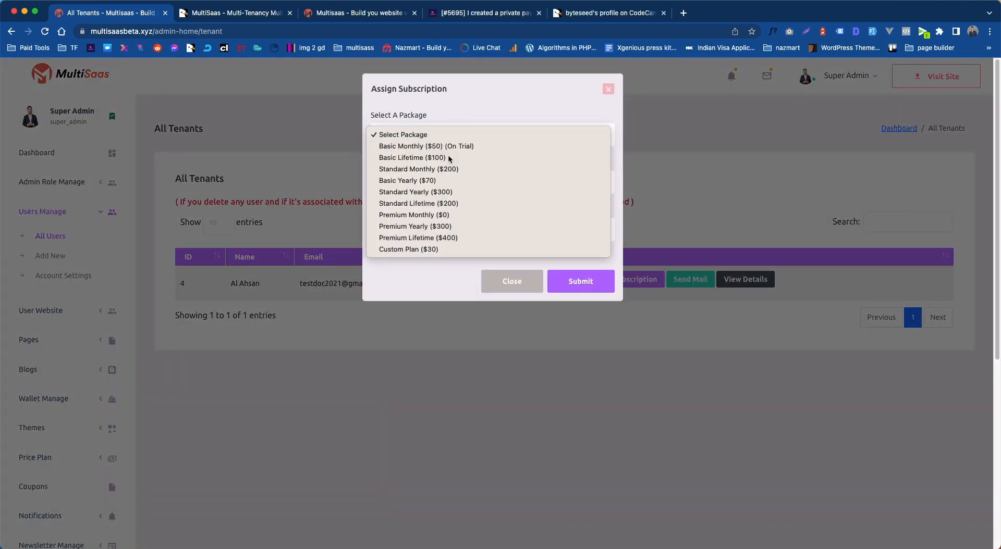
pyautogui.click(412, 157)
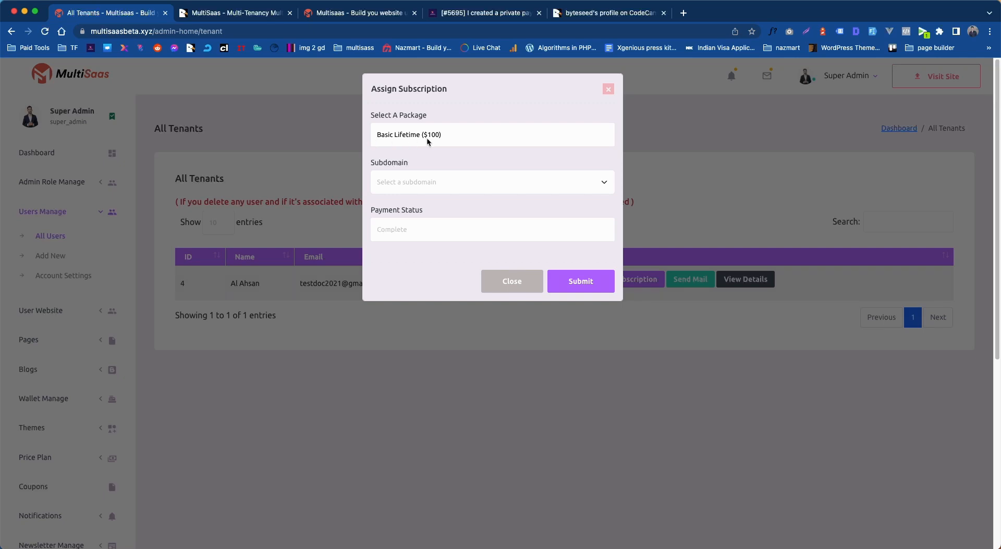
pyautogui.moveTo(488, 139)
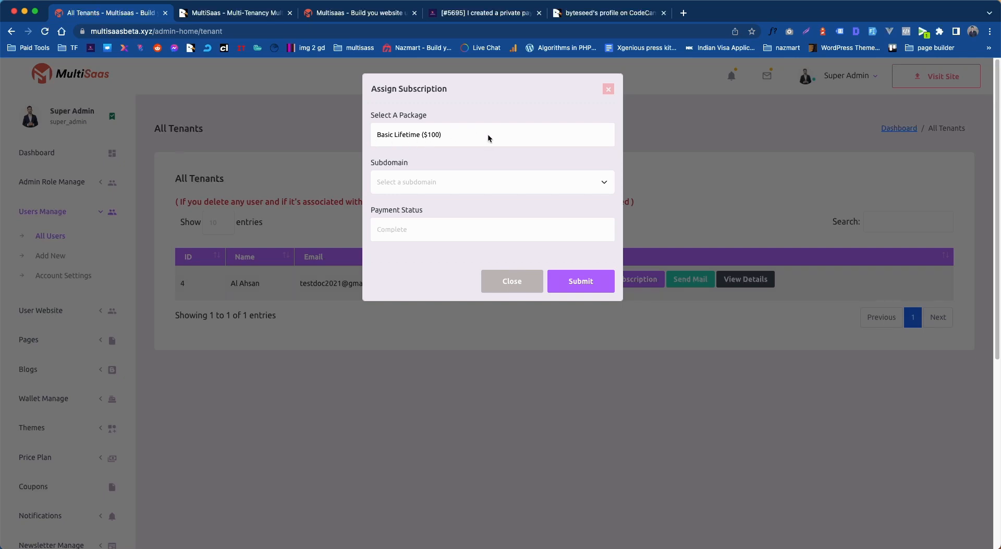
pyautogui.click(490, 182)
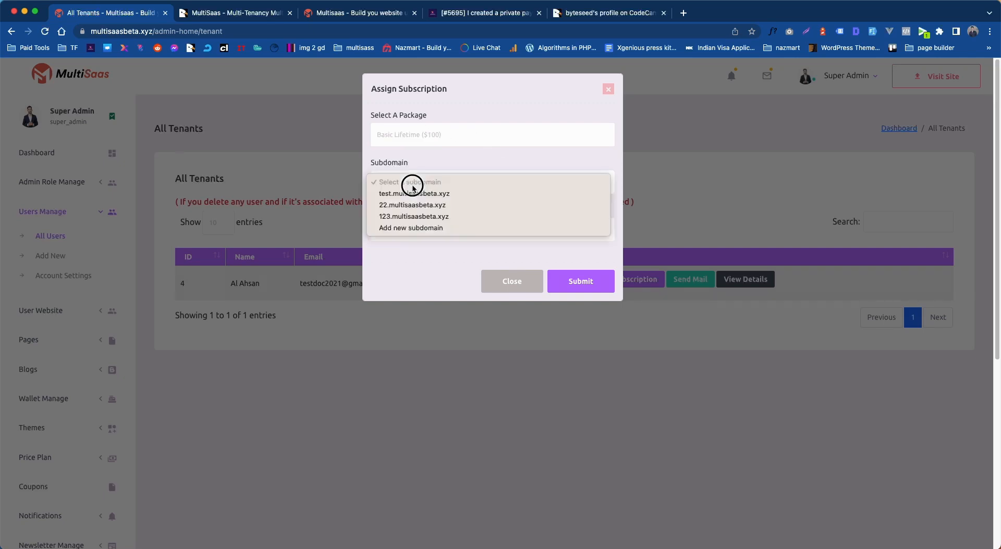
pyautogui.moveTo(410, 227)
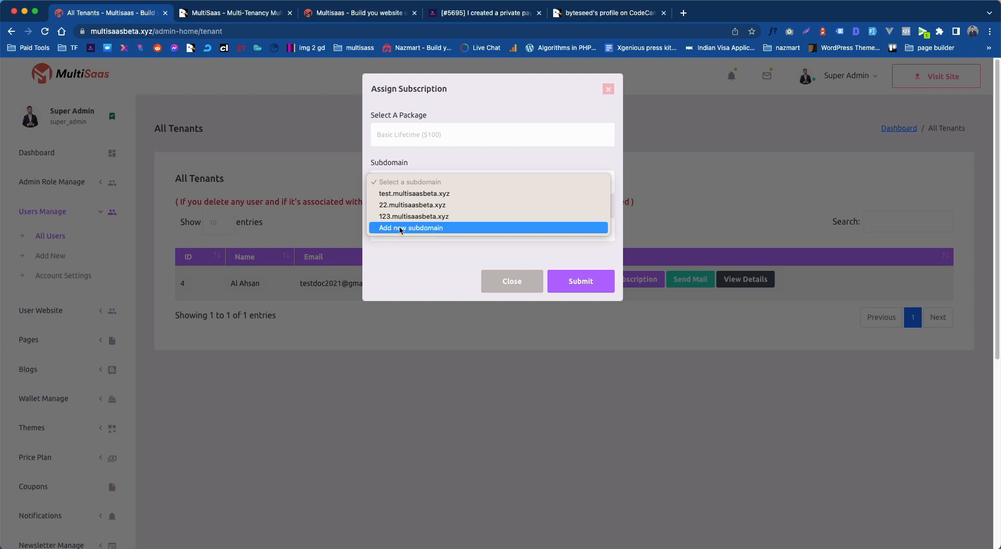
pyautogui.moveTo(449, 233)
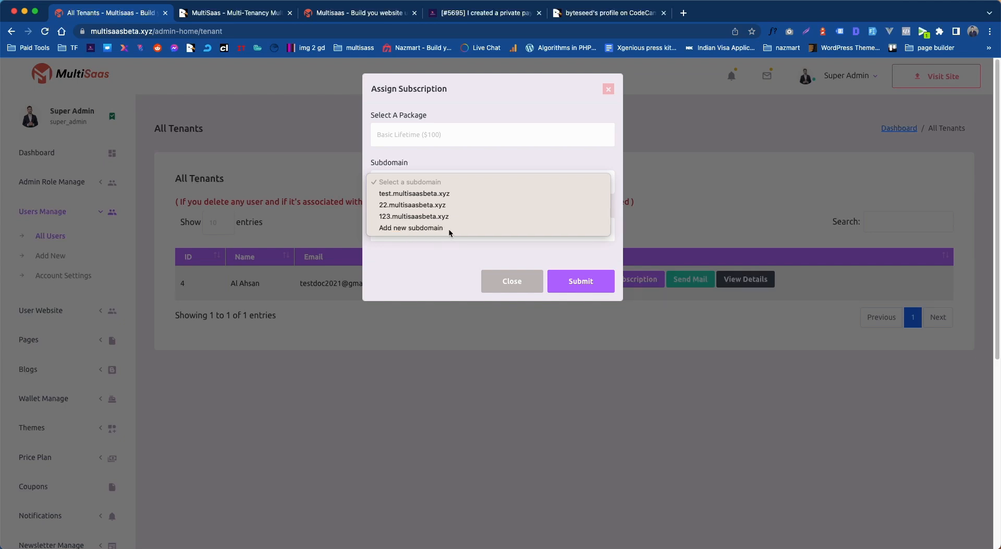
pyautogui.click(411, 228)
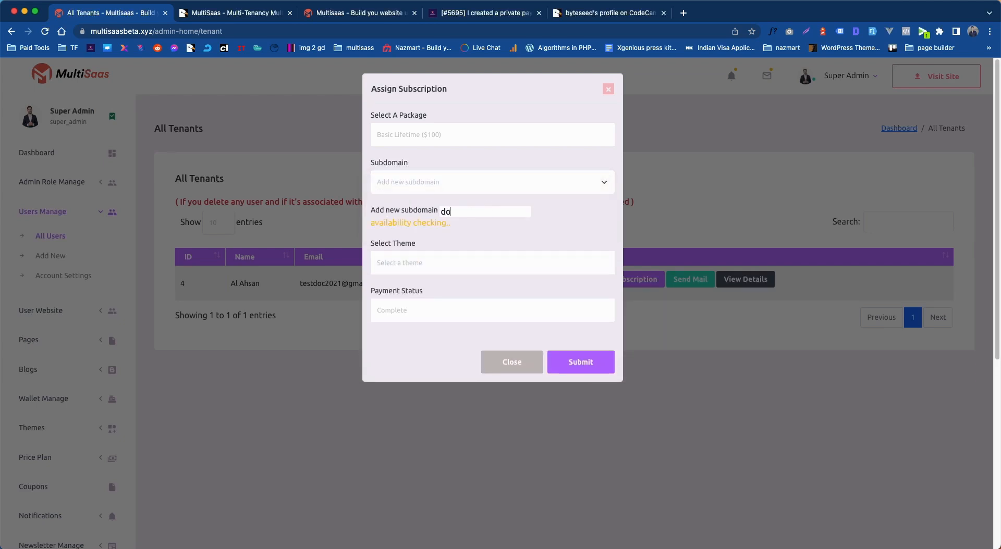
pyautogui.write('onation')
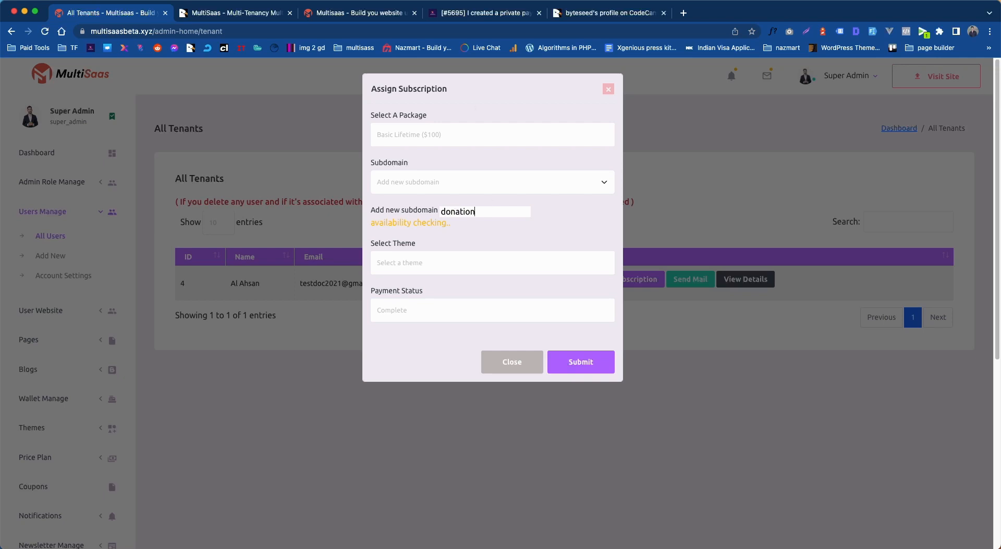
pyautogui.moveTo(558, 223)
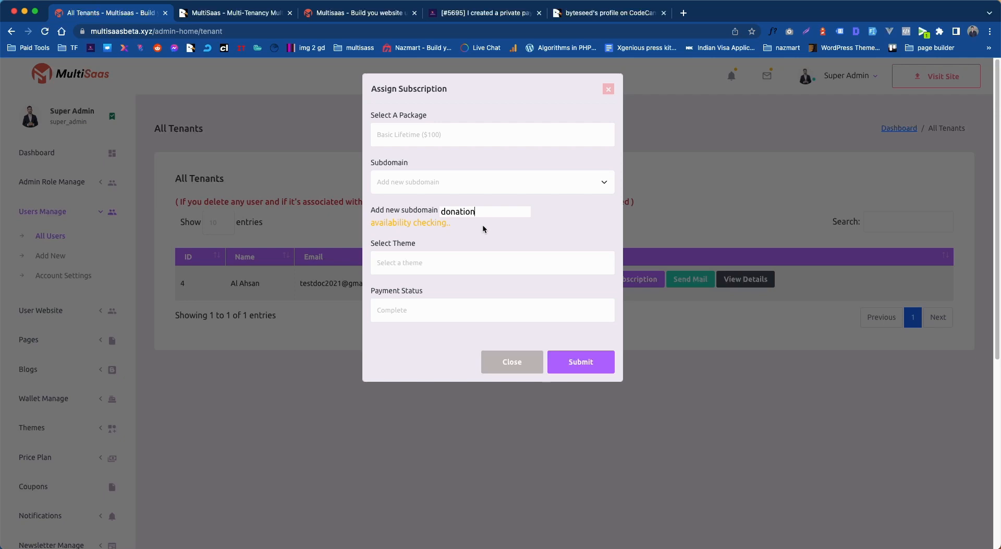
pyautogui.moveTo(501, 229)
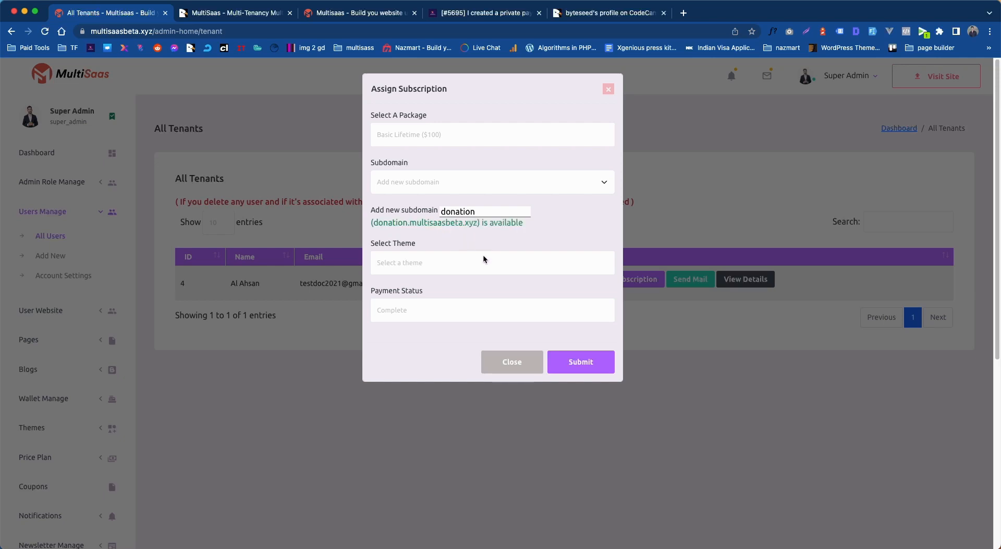
pyautogui.click(492, 262)
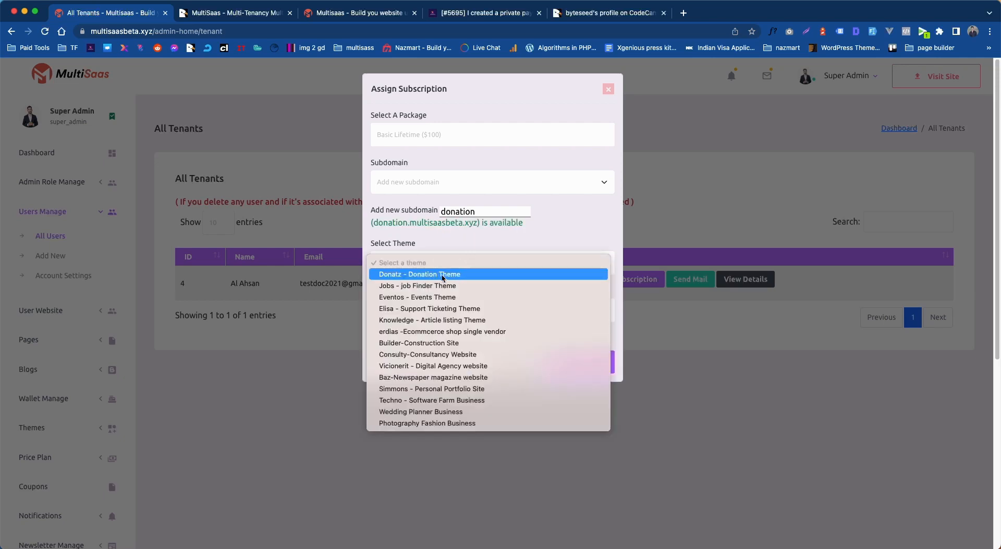
pyautogui.click(418, 274)
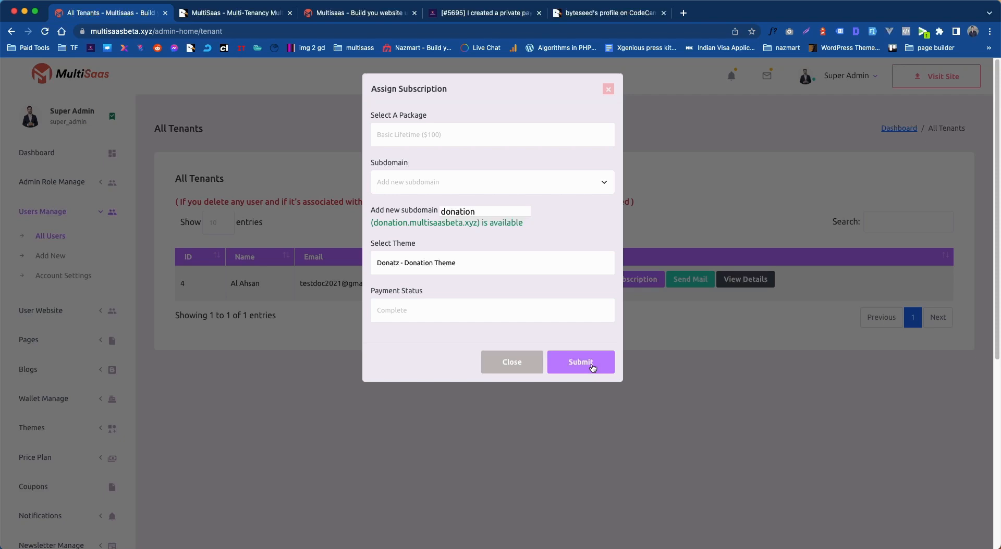
pyautogui.click(579, 361)
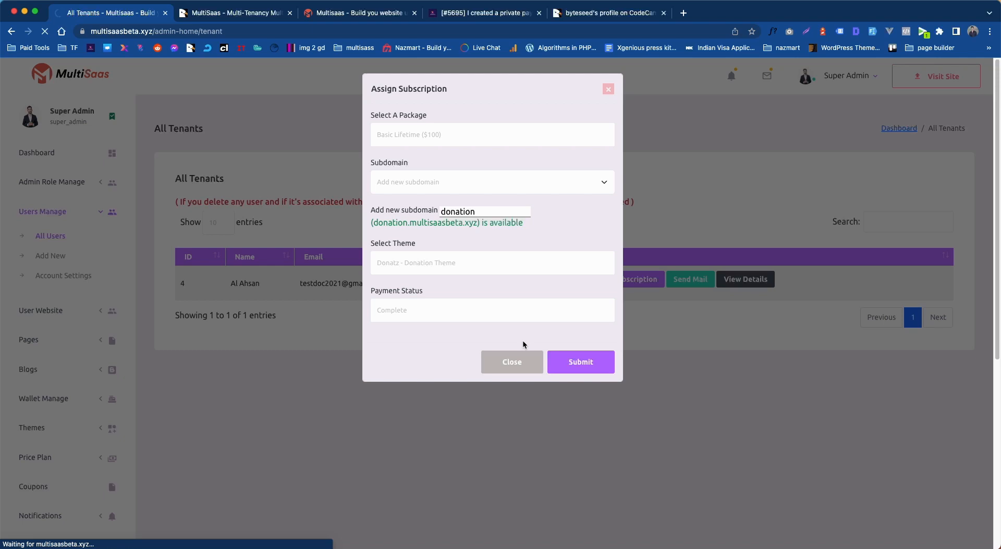
pyautogui.click(580, 362)
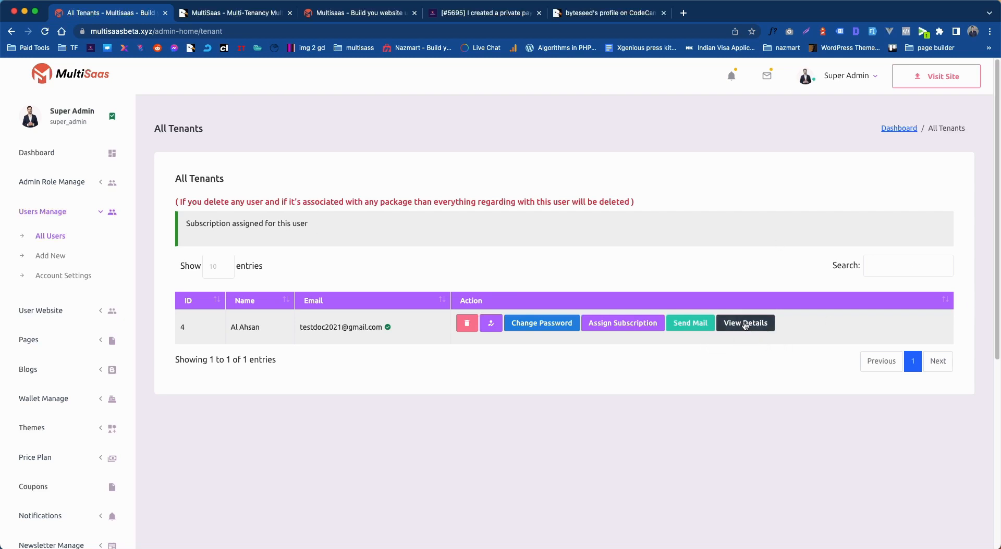
# Open View Details for the tenant in All Tenants
pyautogui.click(744, 322)
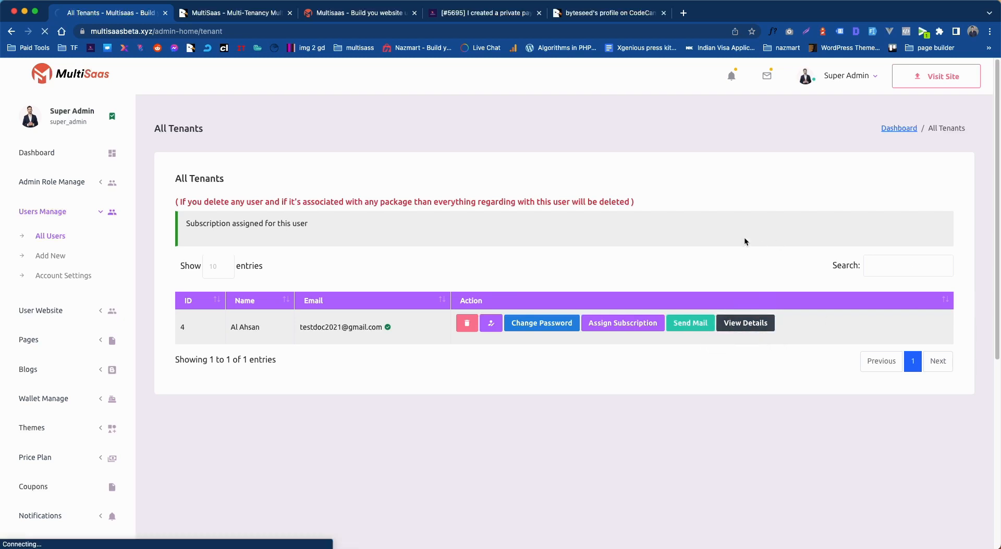
pyautogui.click(745, 323)
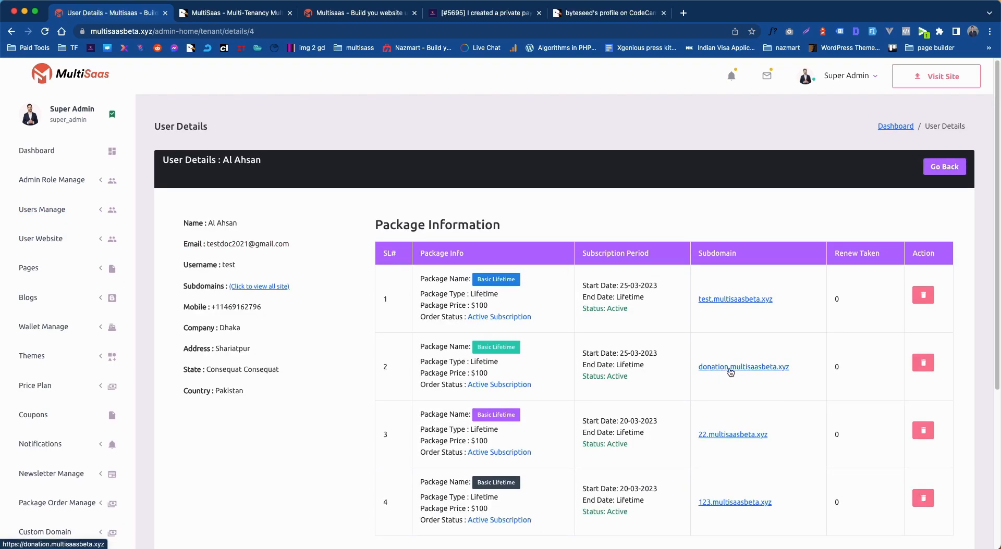
pyautogui.moveTo(709, 375)
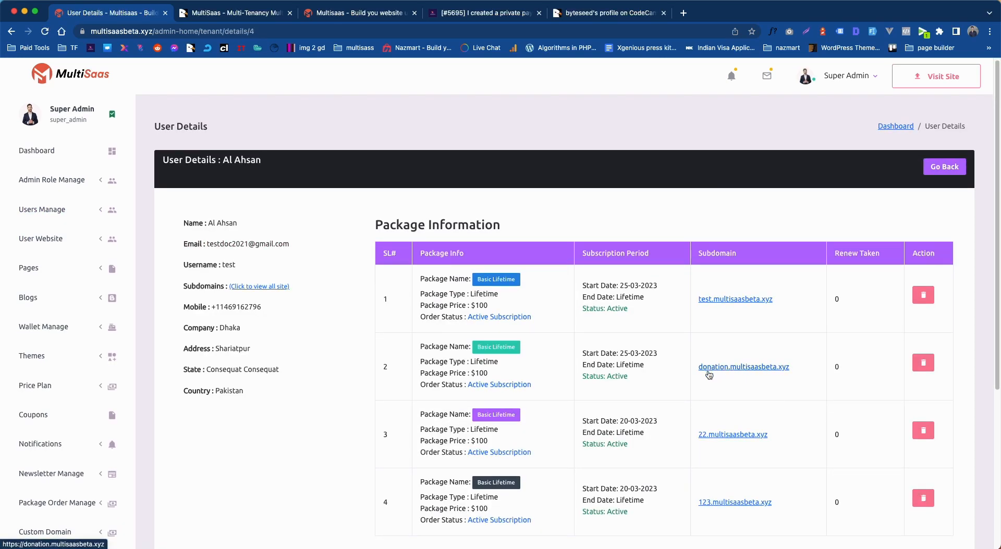
# Browse the new donation.multisaasbeta.xyz site, then return to the tenant details tab
pyautogui.click(742, 367)
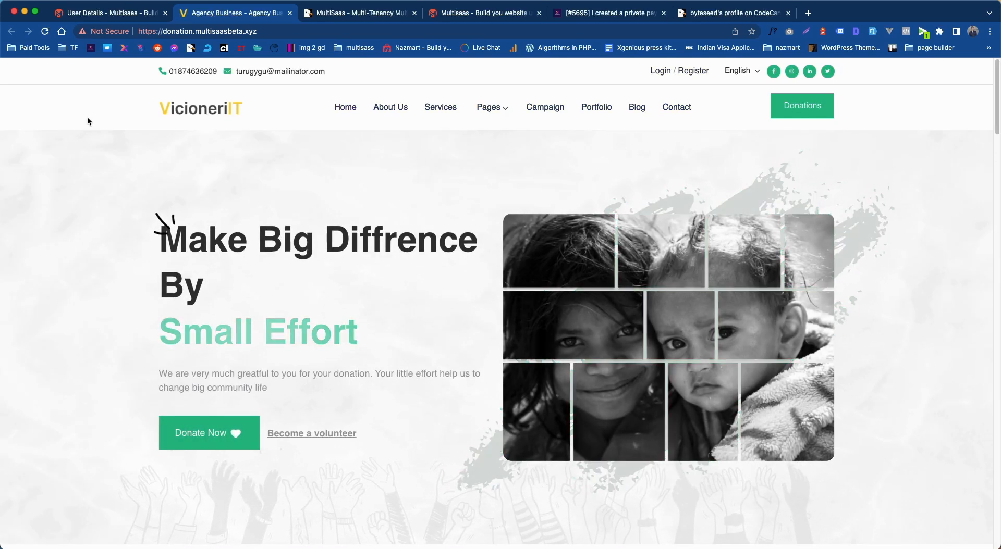
pyautogui.click(195, 30)
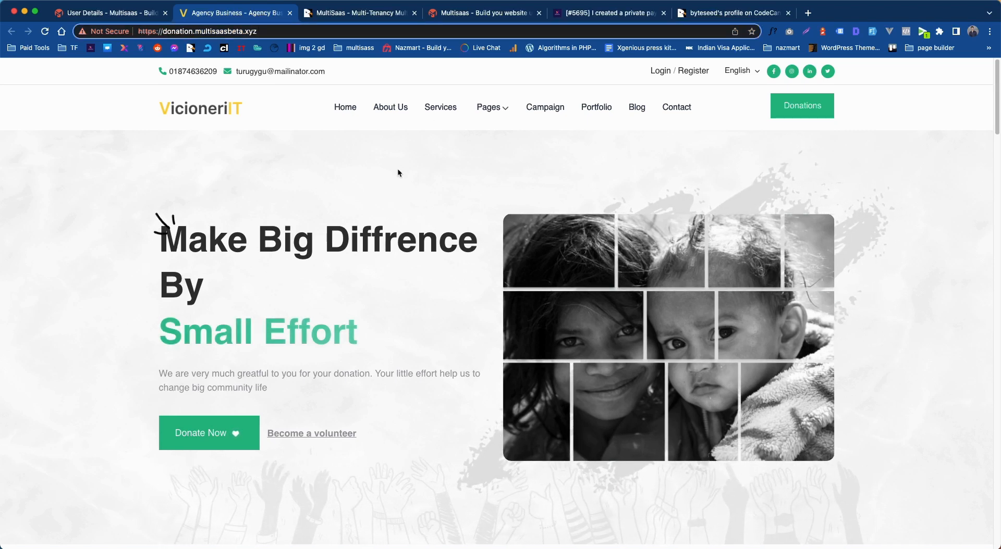
pyautogui.scroll(-3)
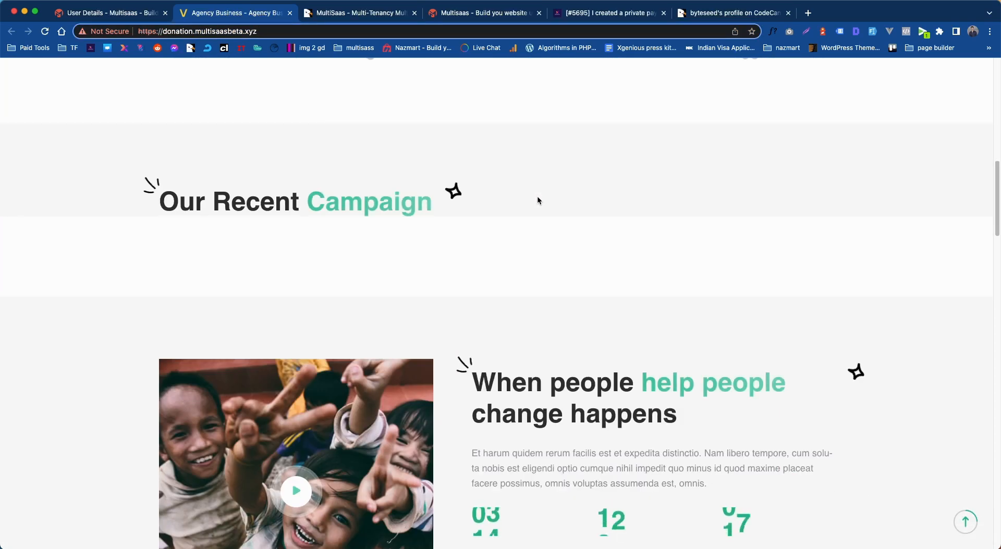
pyautogui.scroll(-3)
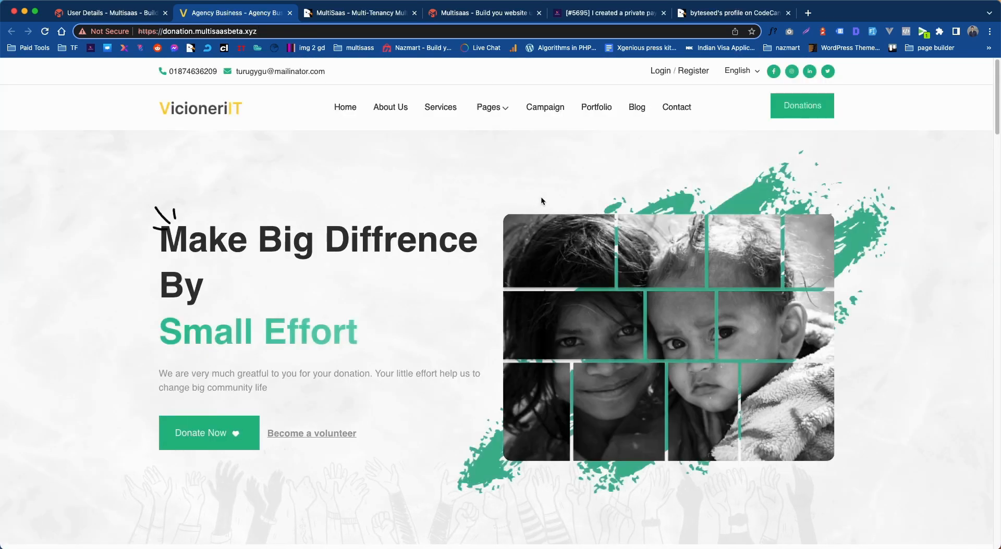
pyautogui.click(191, 30)
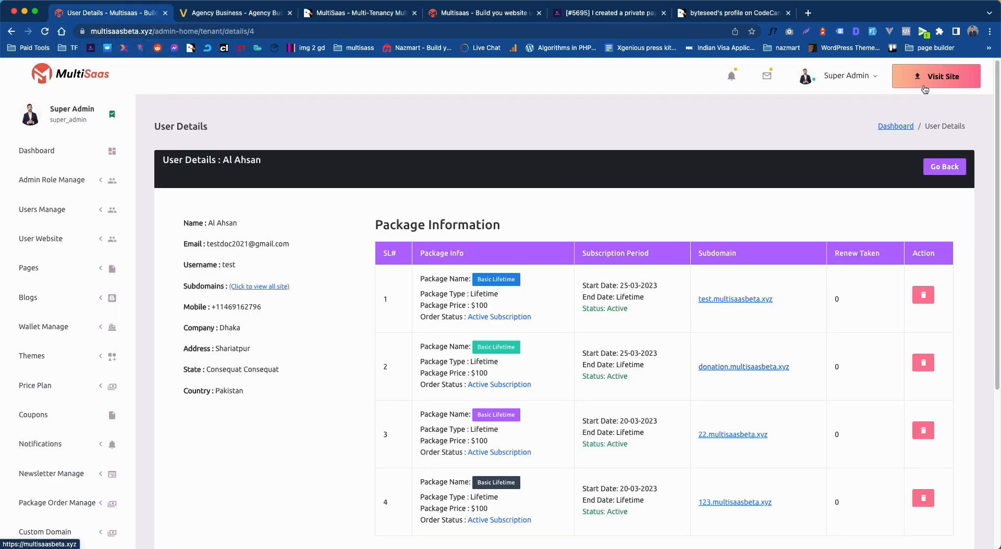
# Relaunch the Donatz live preview from the landing page and inspect its address
pyautogui.click(936, 76)
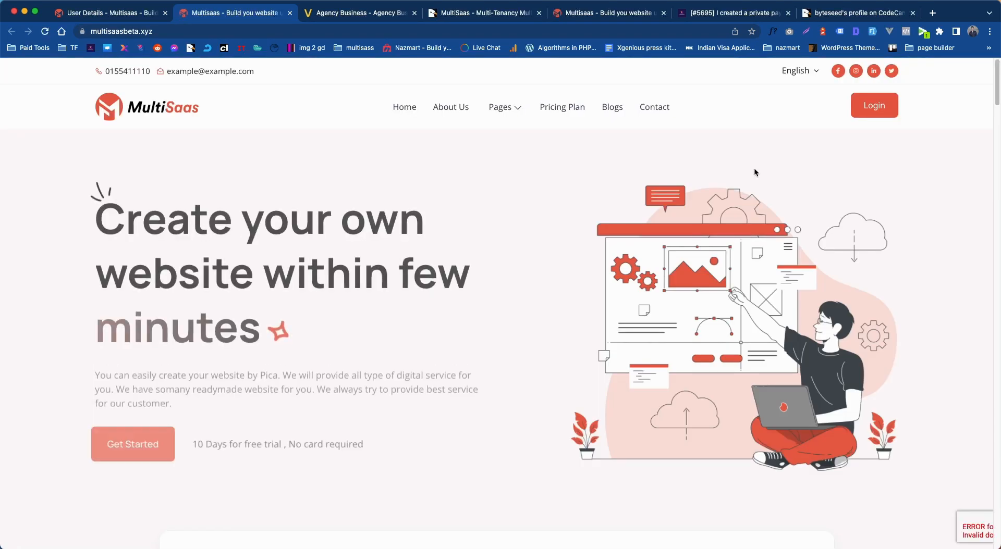
pyautogui.scroll(-3)
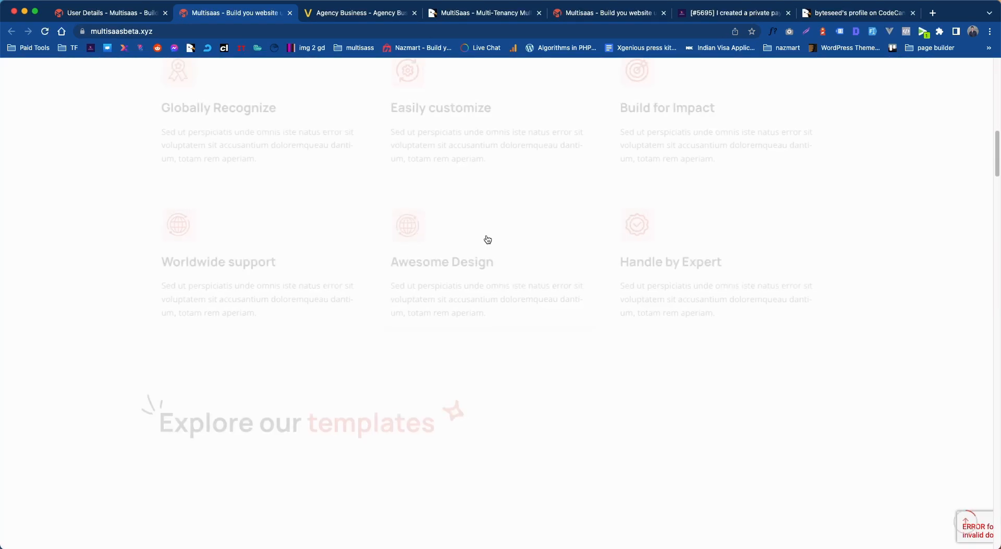
pyautogui.scroll(-3)
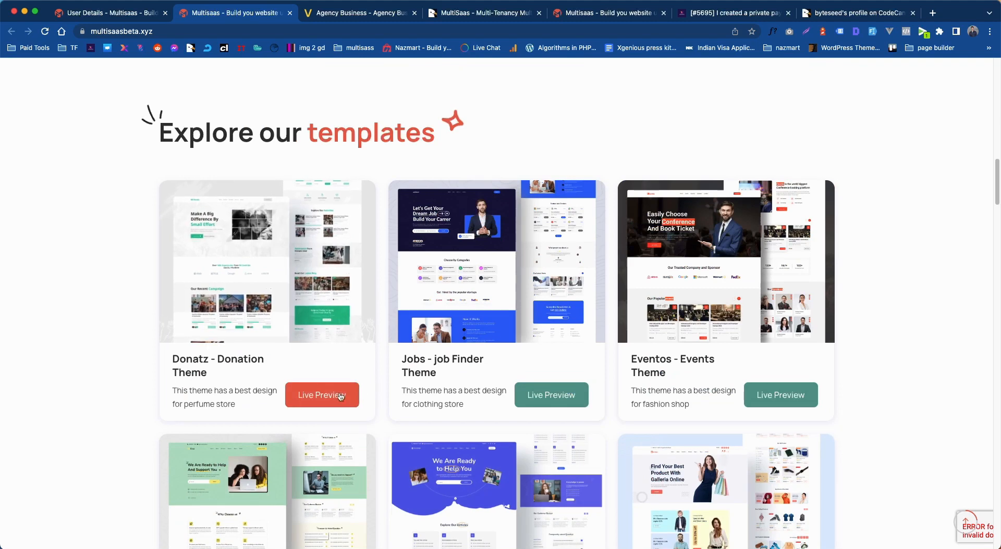
pyautogui.click(322, 395)
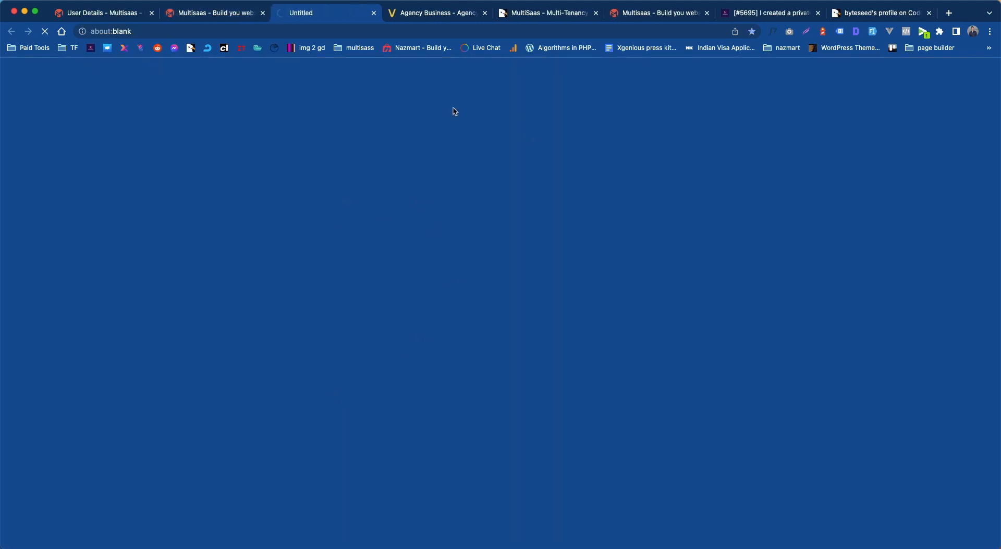
pyautogui.write('donation.multipurposesass.com')
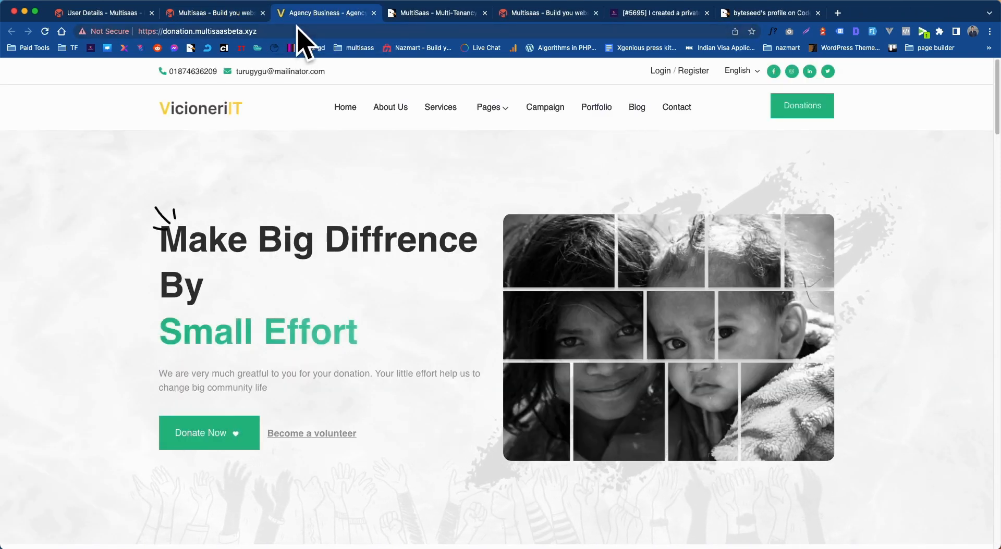
pyautogui.click(214, 31)
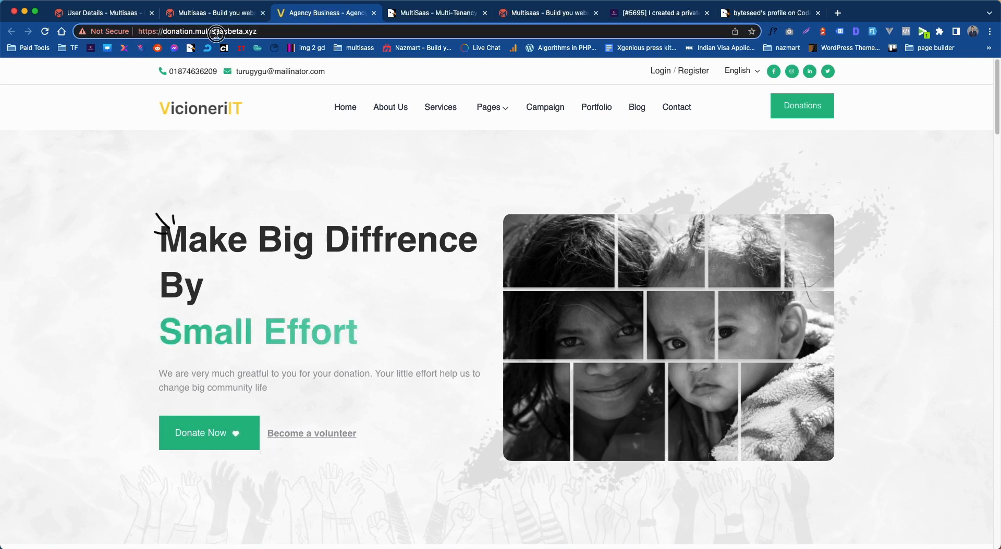
pyautogui.rightClick(213, 31)
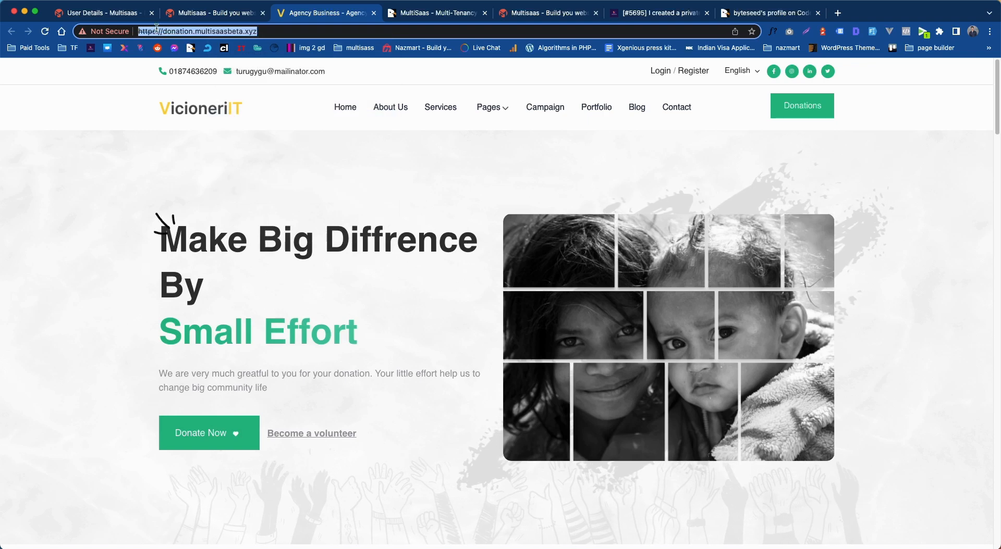
# Open the admin Theme List, where Donatz - Donation Theme is listed first
pyautogui.click(102, 13)
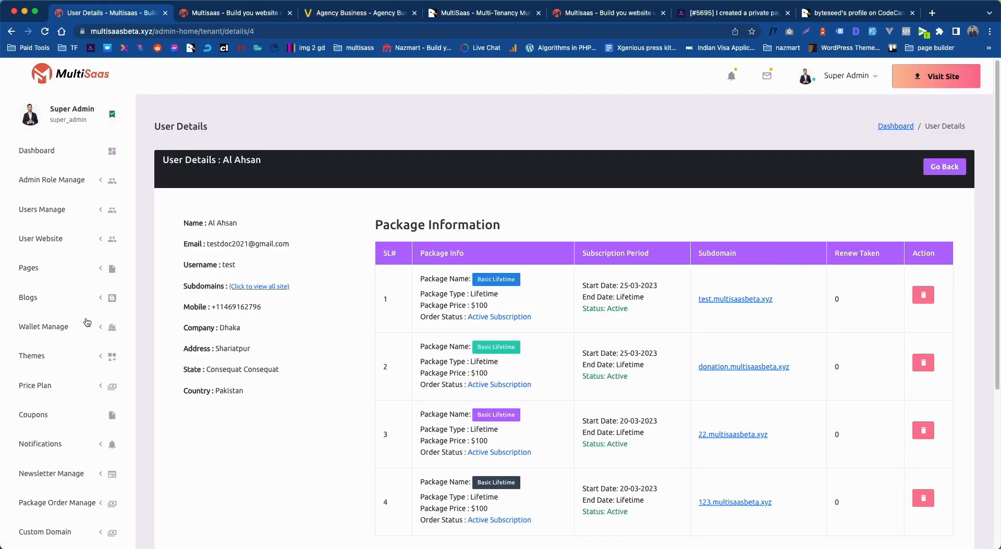
pyautogui.click(31, 355)
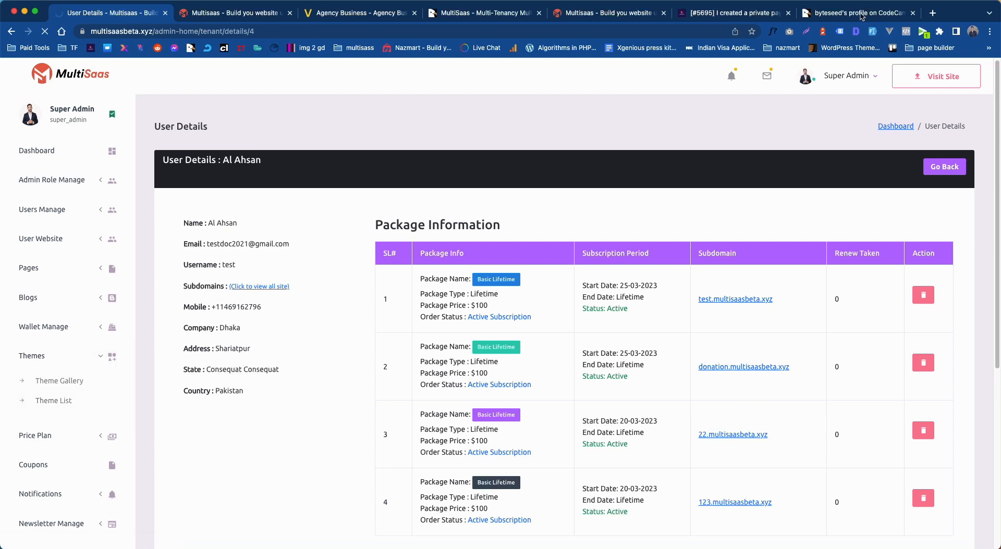
pyautogui.click(54, 403)
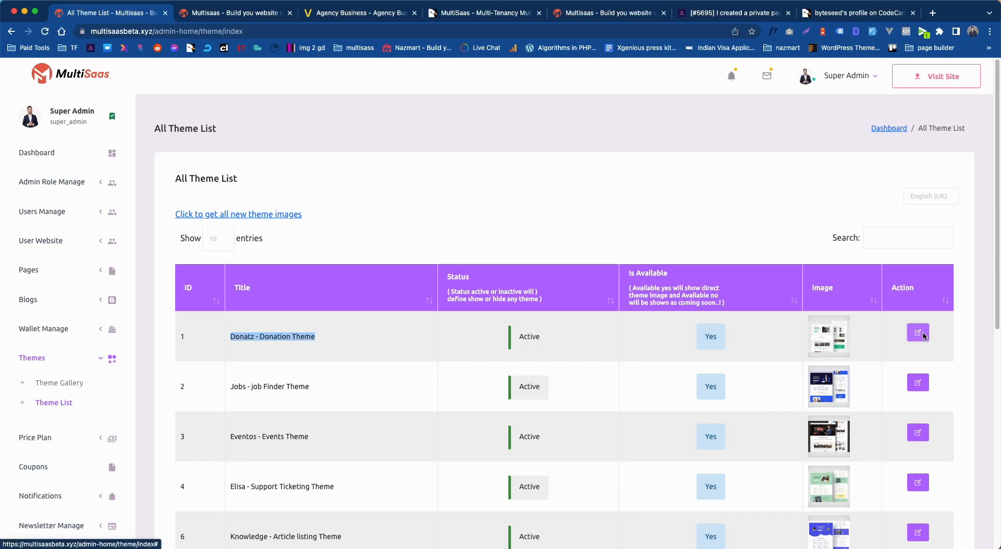
pyautogui.click(917, 332)
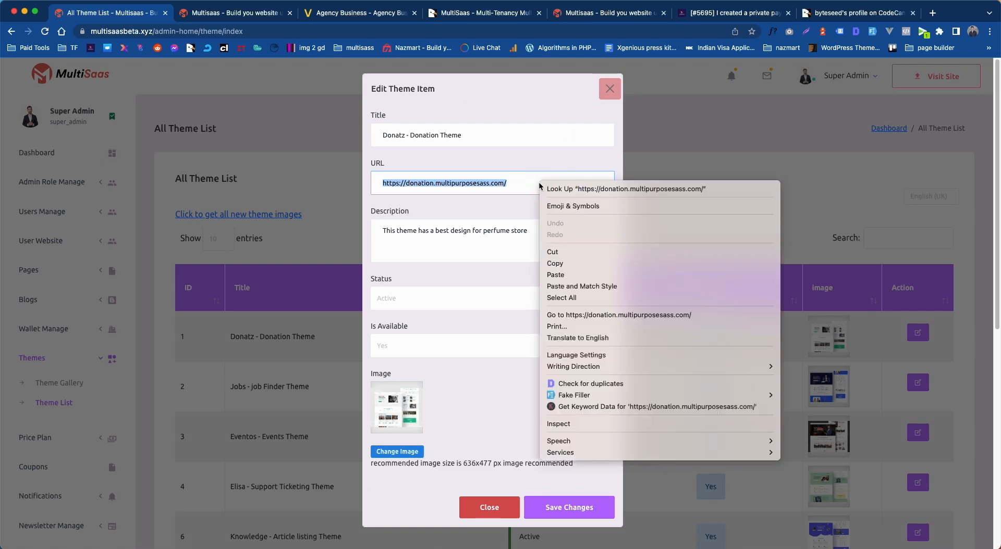
pyautogui.moveTo(565, 274)
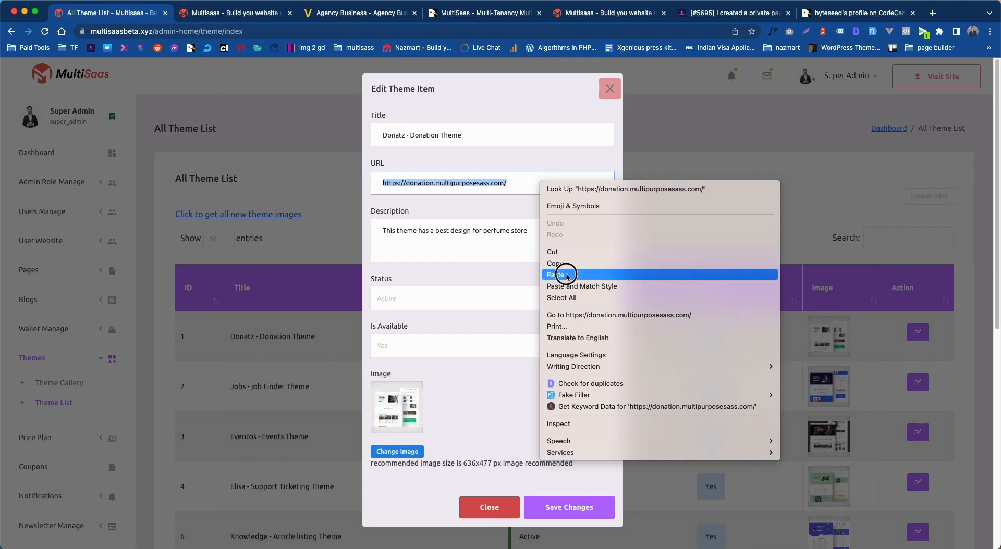
pyautogui.click(557, 274)
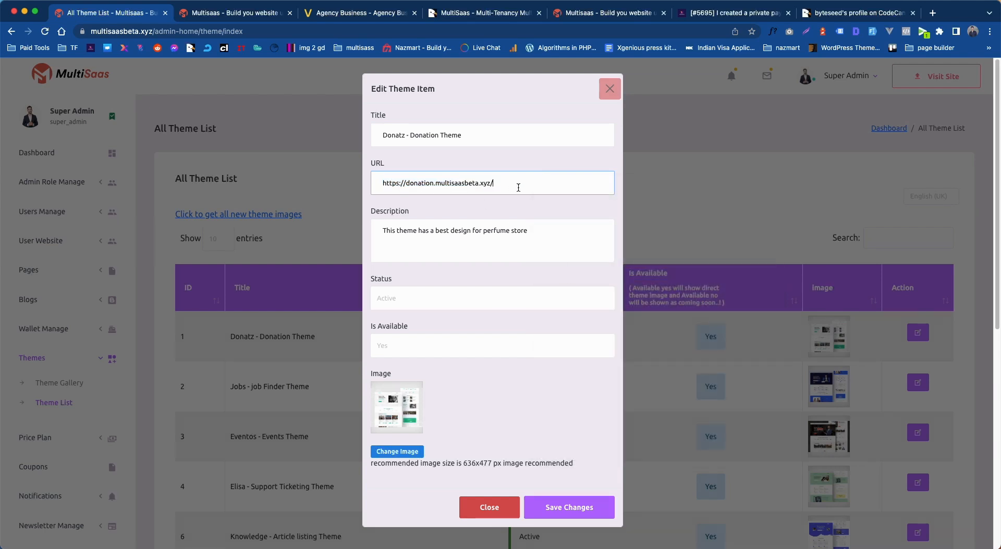
pyautogui.moveTo(568, 507)
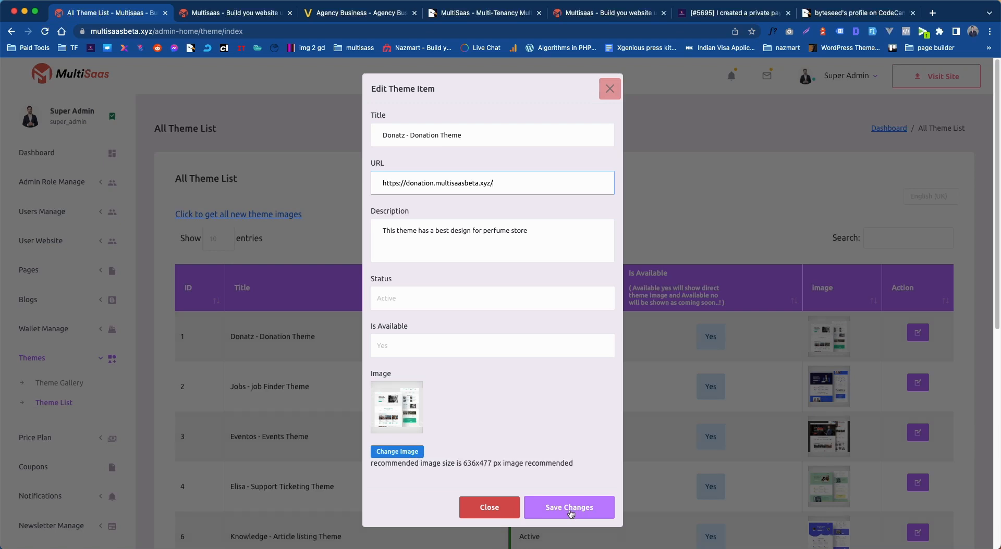
pyautogui.click(568, 507)
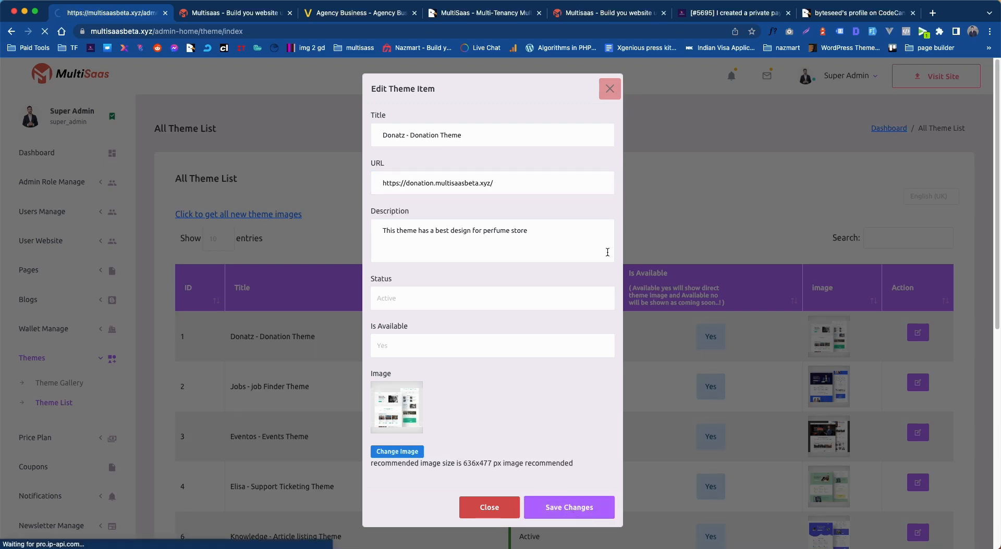
pyautogui.click(567, 507)
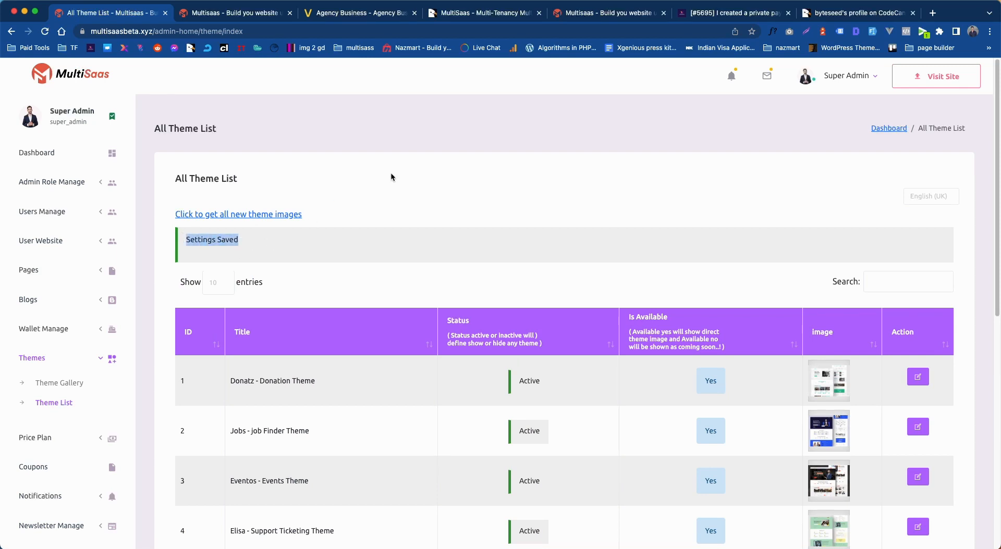
pyautogui.click(234, 13)
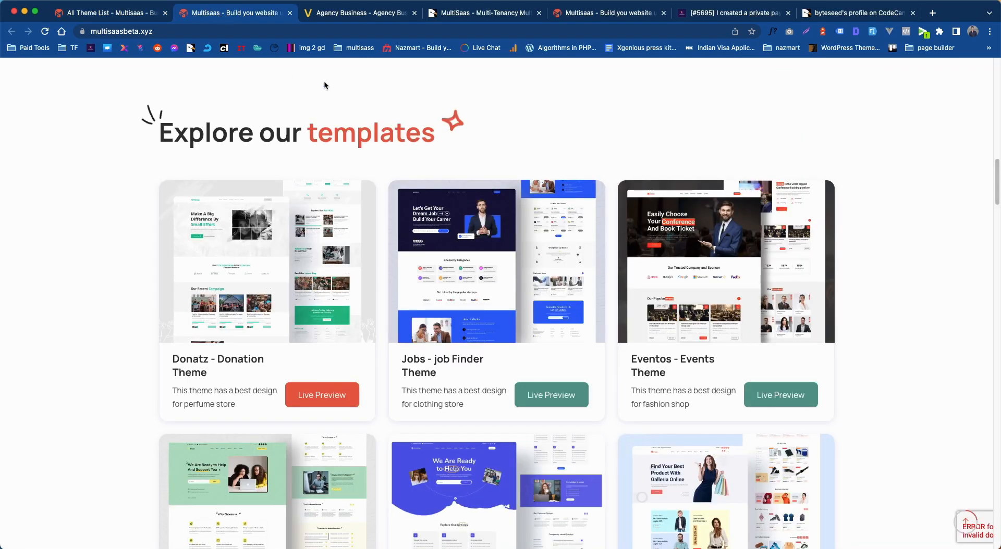
pyautogui.click(322, 395)
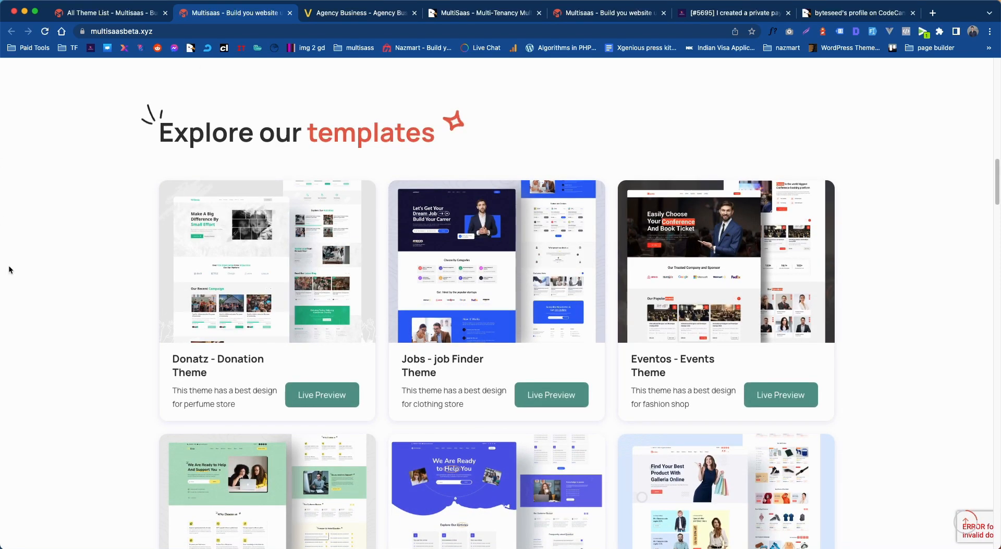
pyautogui.moveTo(322, 395)
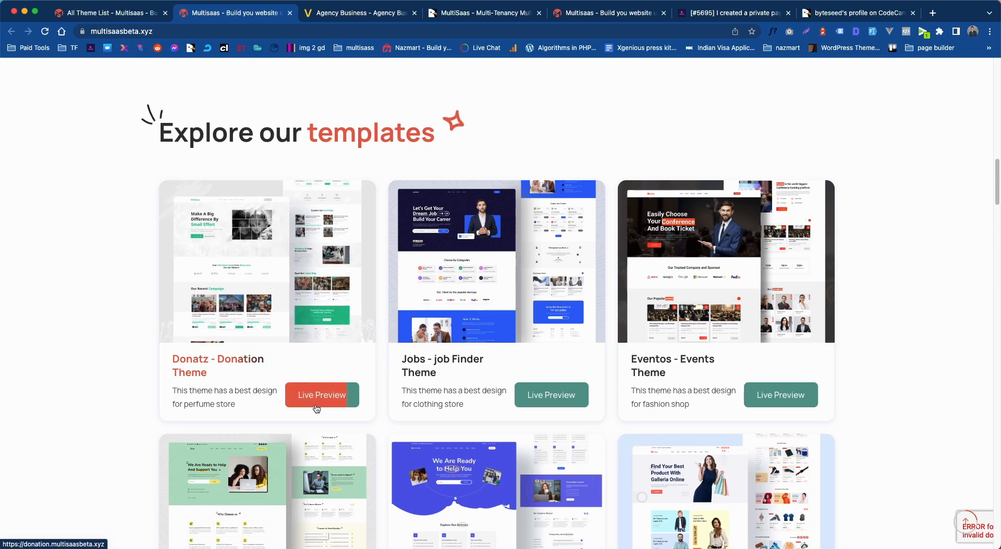
pyautogui.click(322, 395)
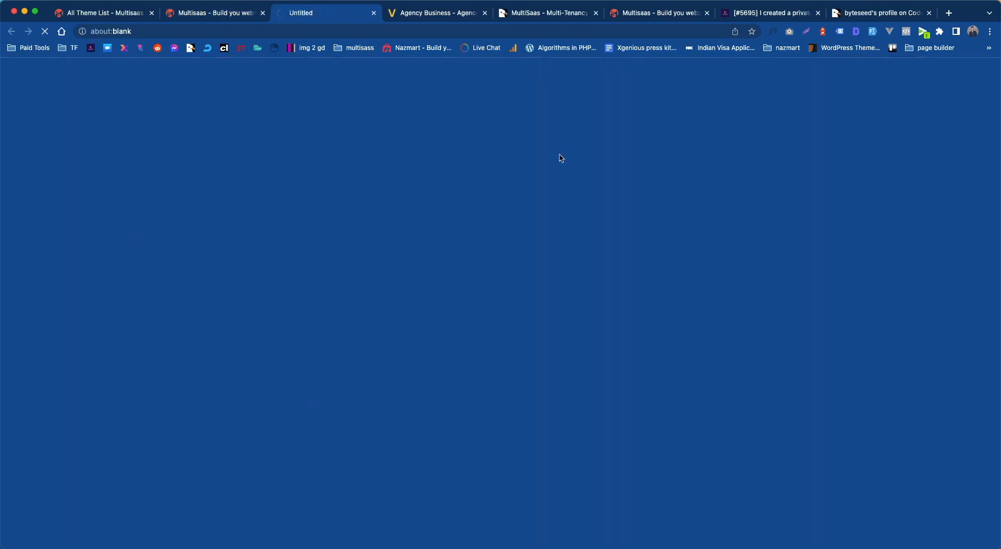
pyautogui.click(484, 12)
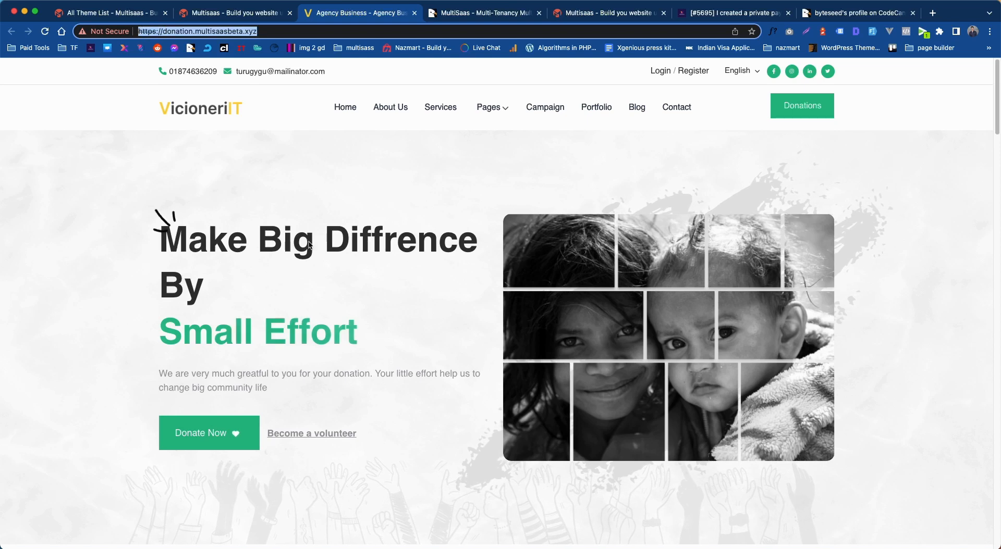
pyautogui.moveTo(336, 180)
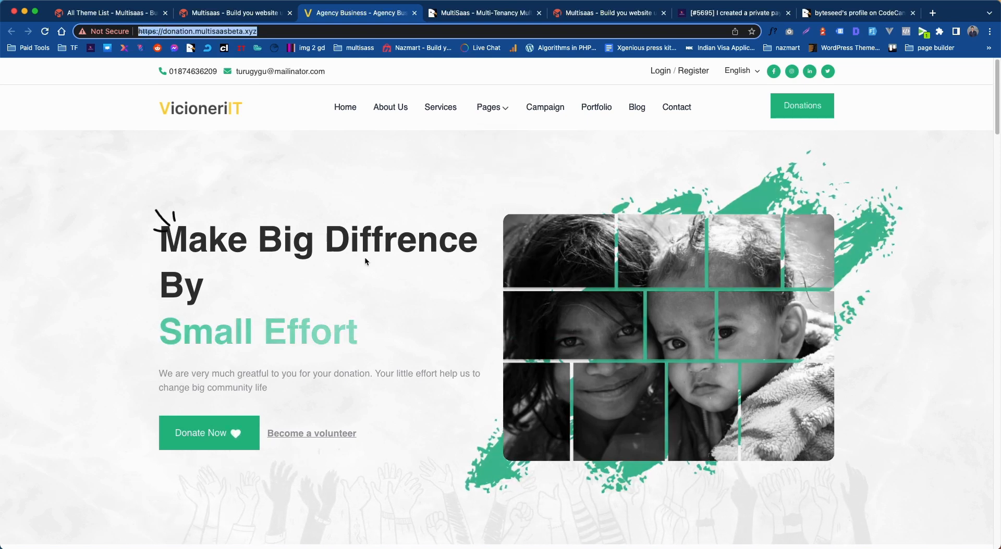
pyautogui.click(235, 13)
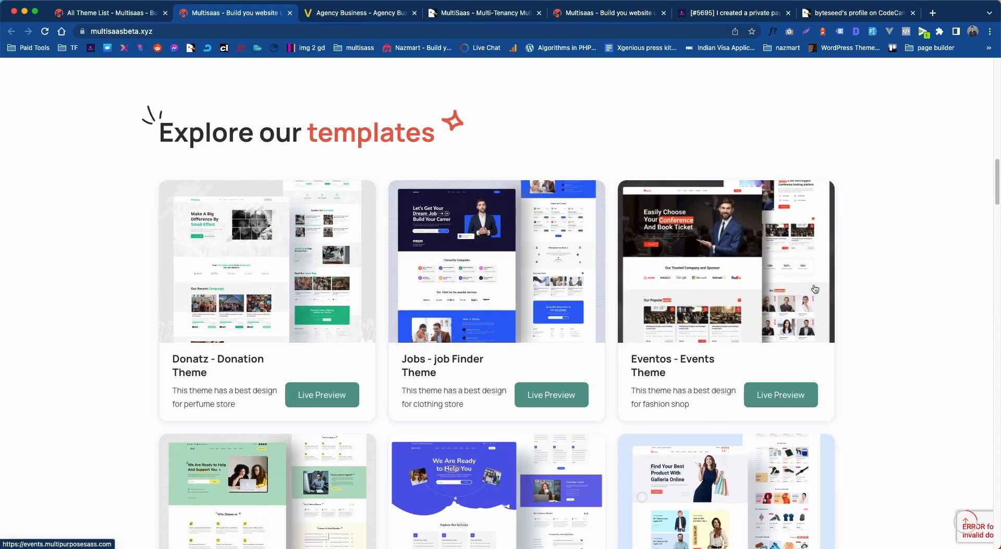
pyautogui.moveTo(890, 245)
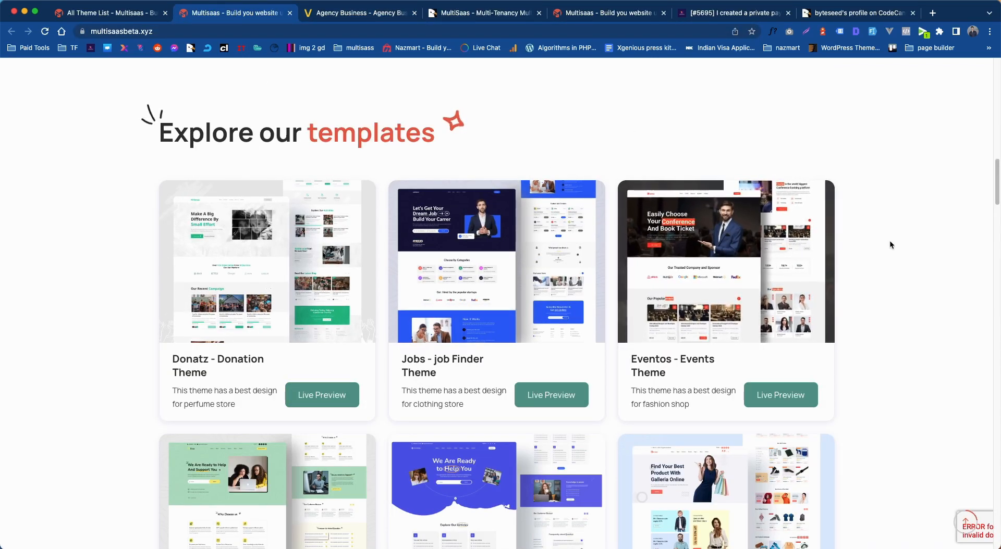
pyautogui.moveTo(901, 242)
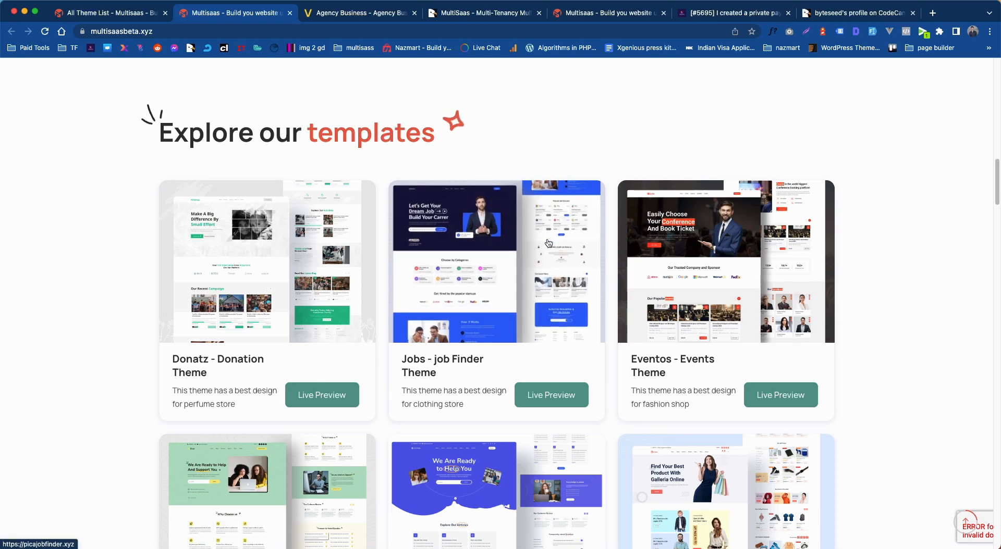
pyautogui.scroll(-3)
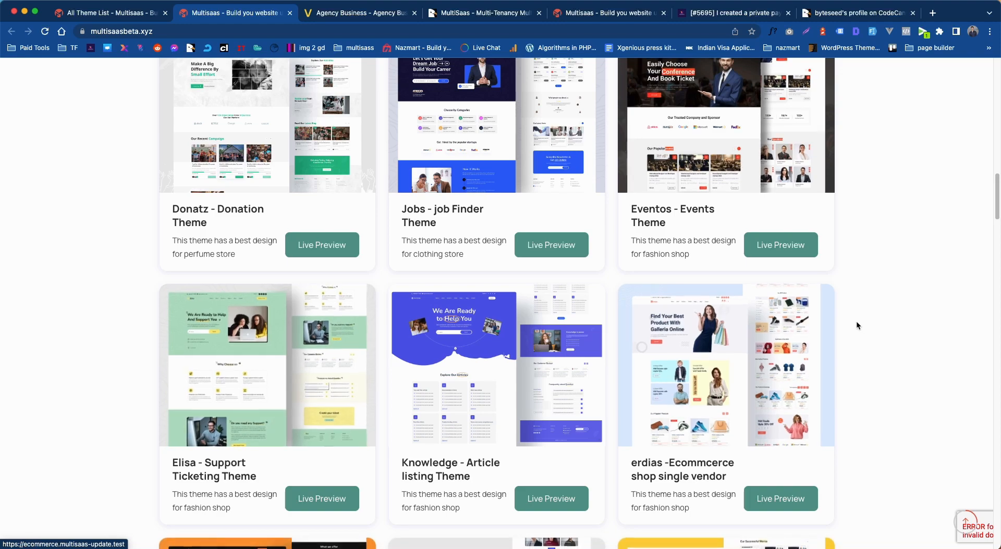
pyautogui.scroll(3)
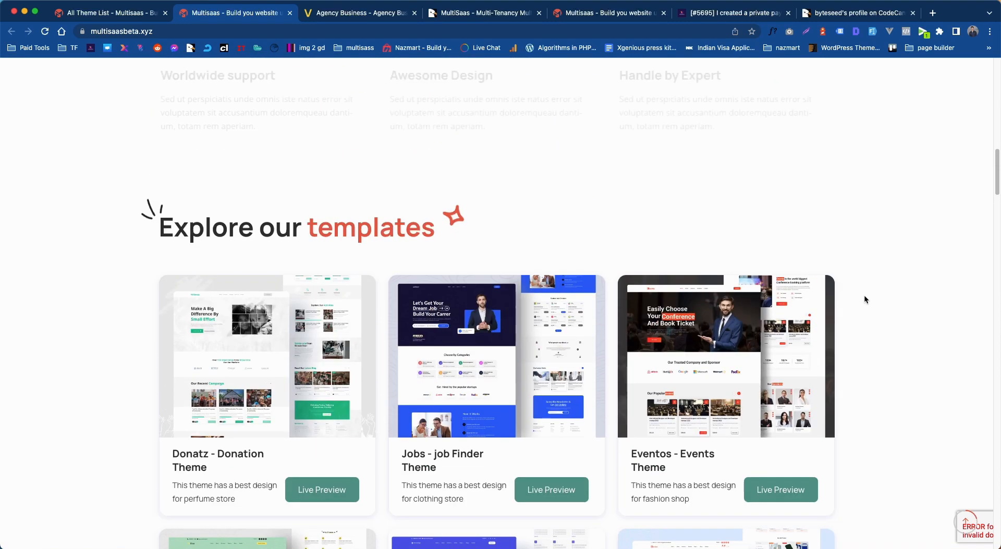
pyautogui.scroll(3)
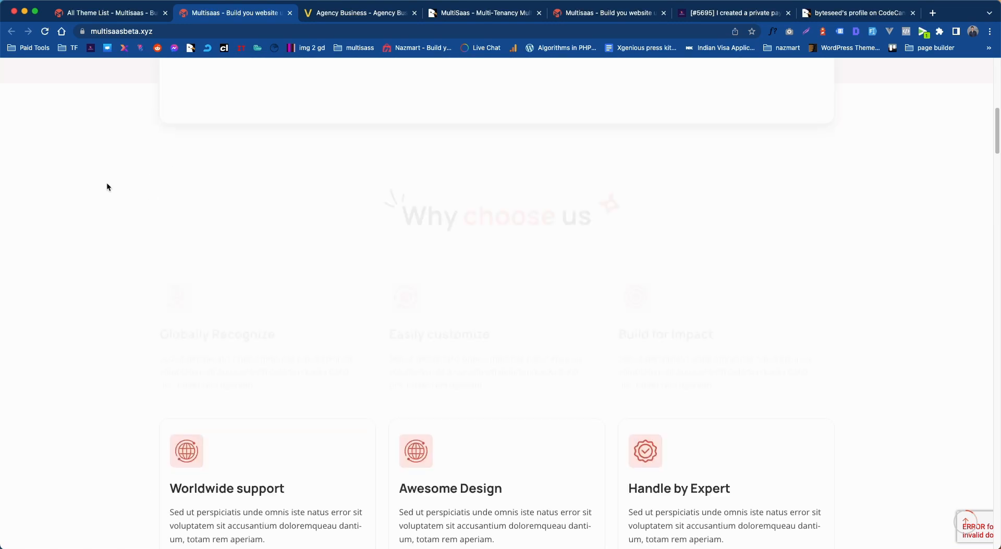
pyautogui.scroll(3)
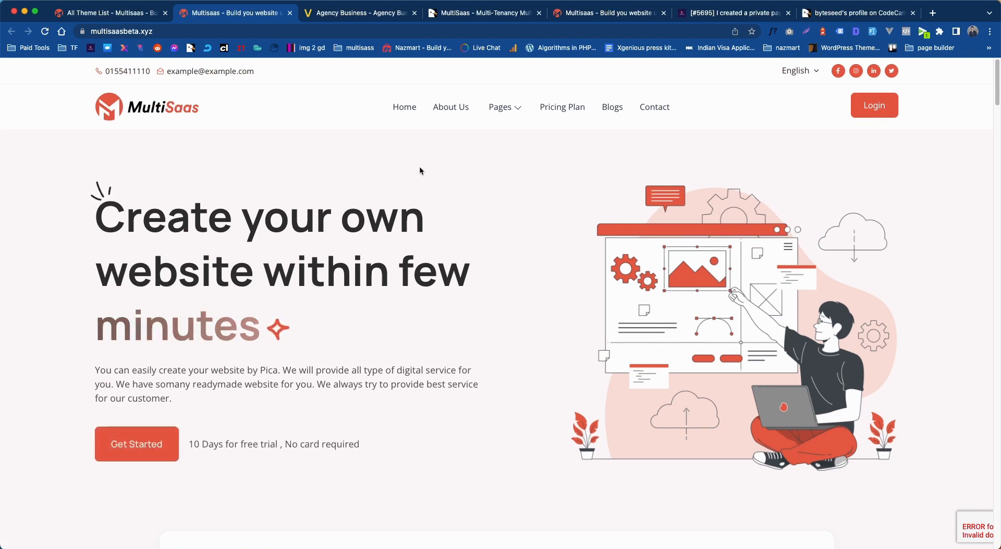
pyautogui.moveTo(429, 164)
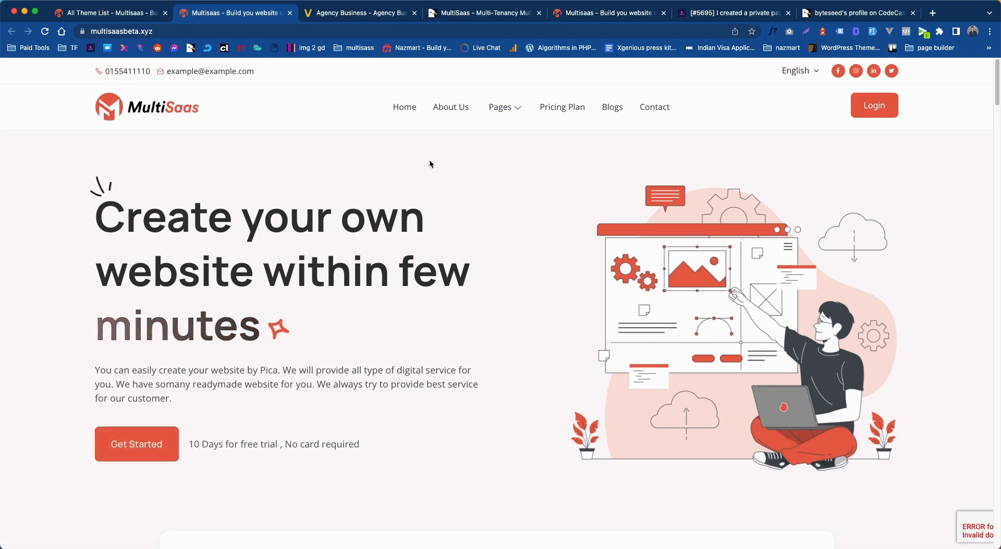